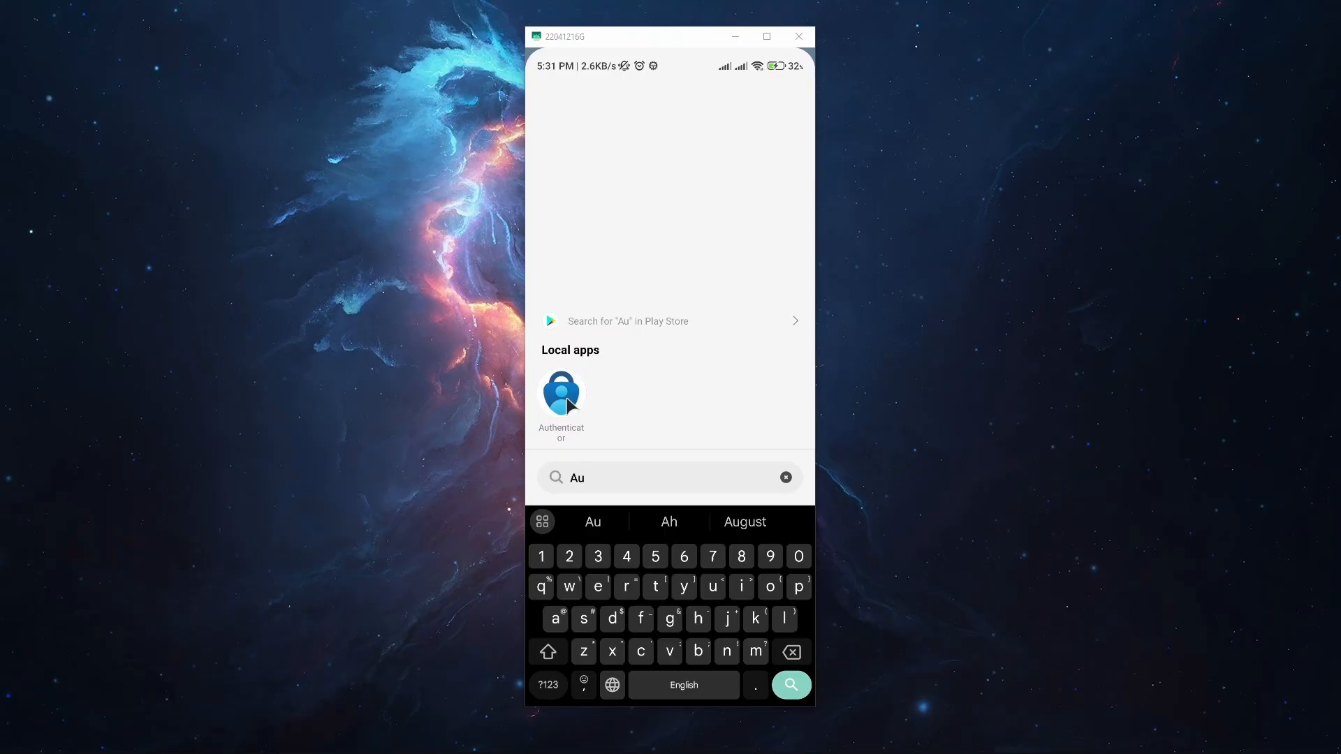
mouse_move(580, 416)
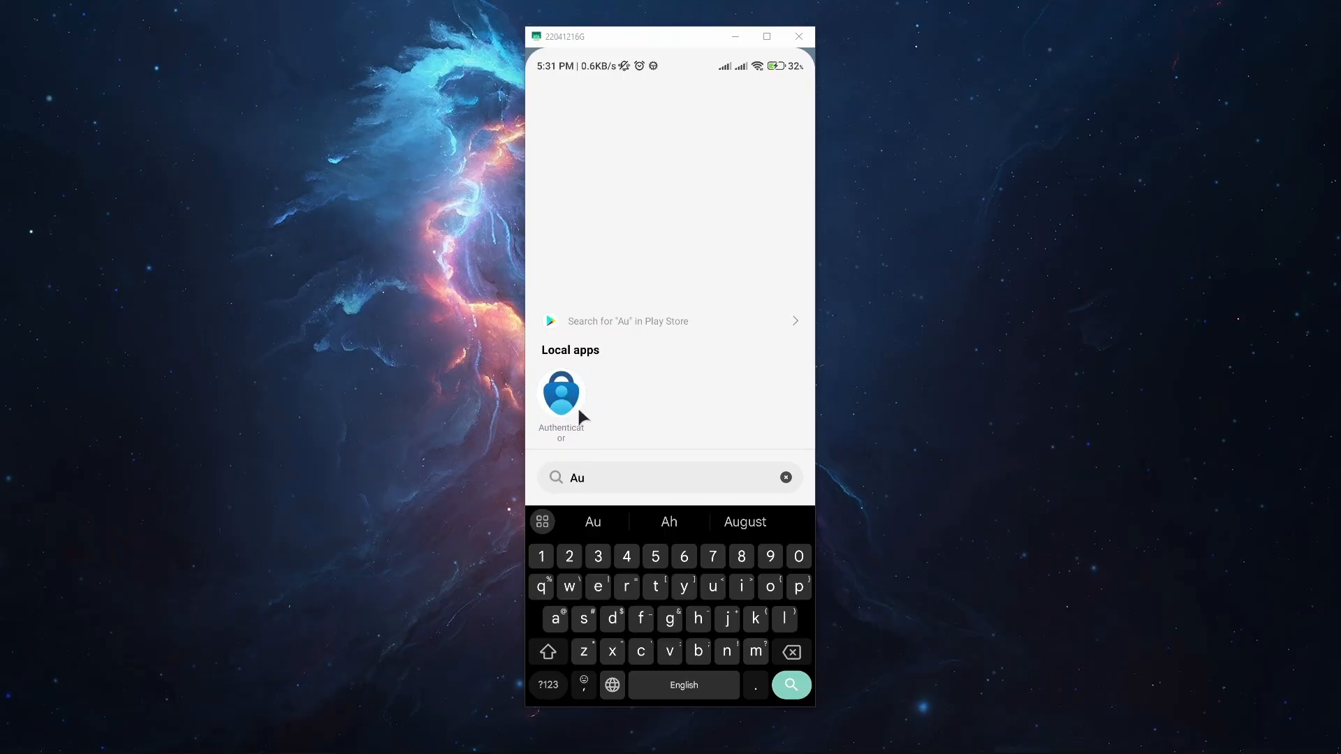
Step: Bring up Authenticator's App info page with version, storage and permissions
click(562, 394)
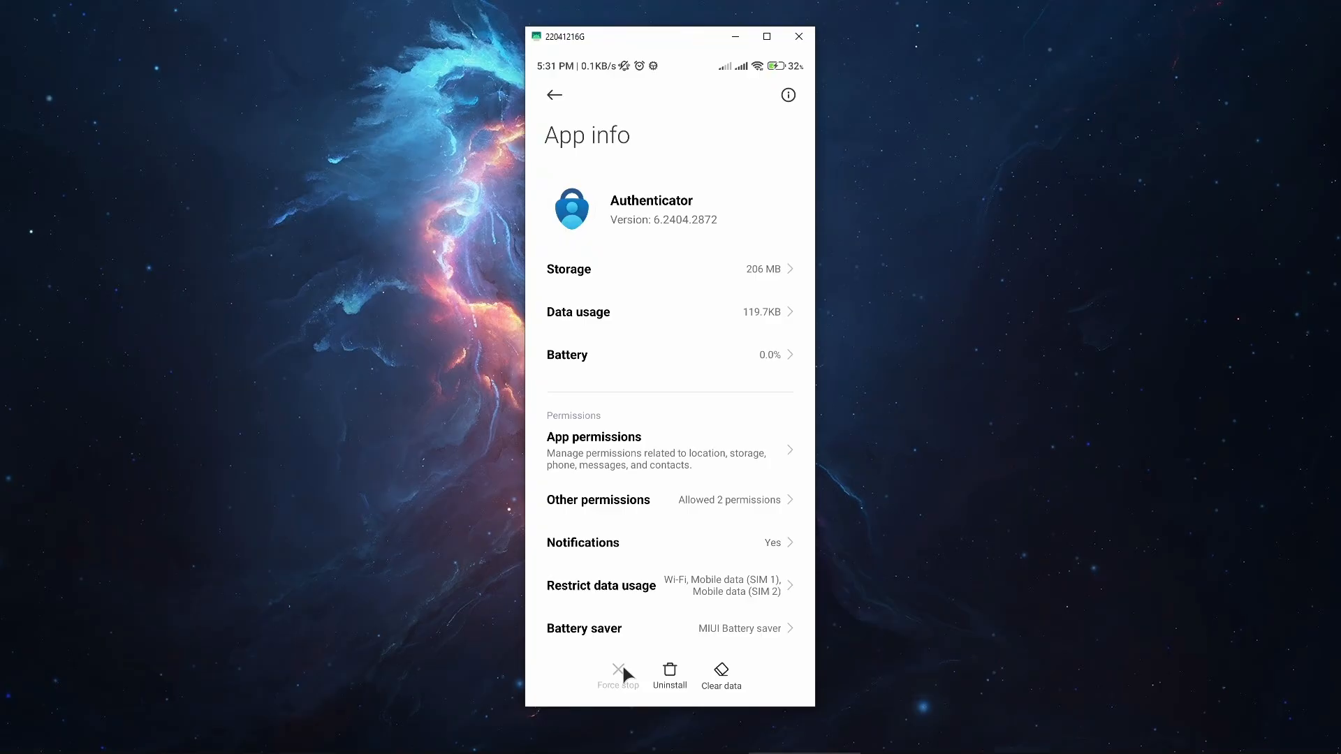
mouse_move(553, 103)
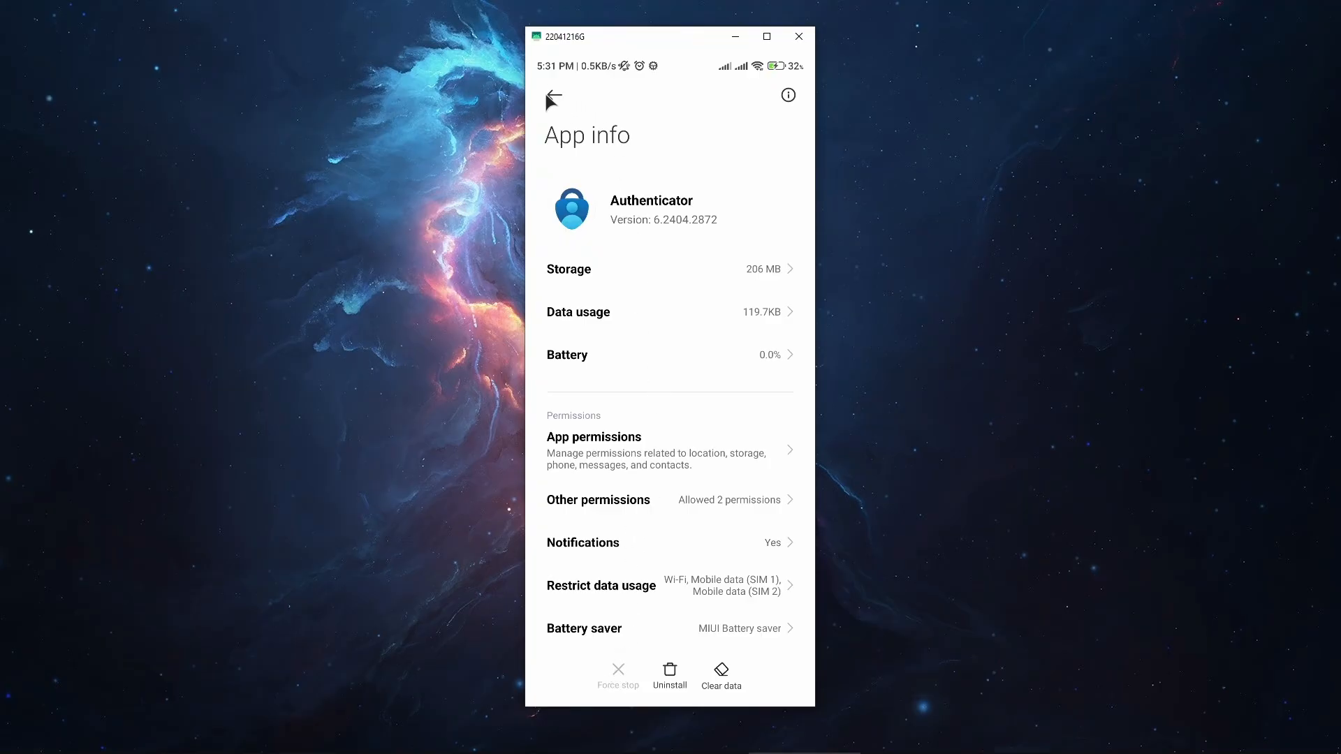
mouse_move(555, 106)
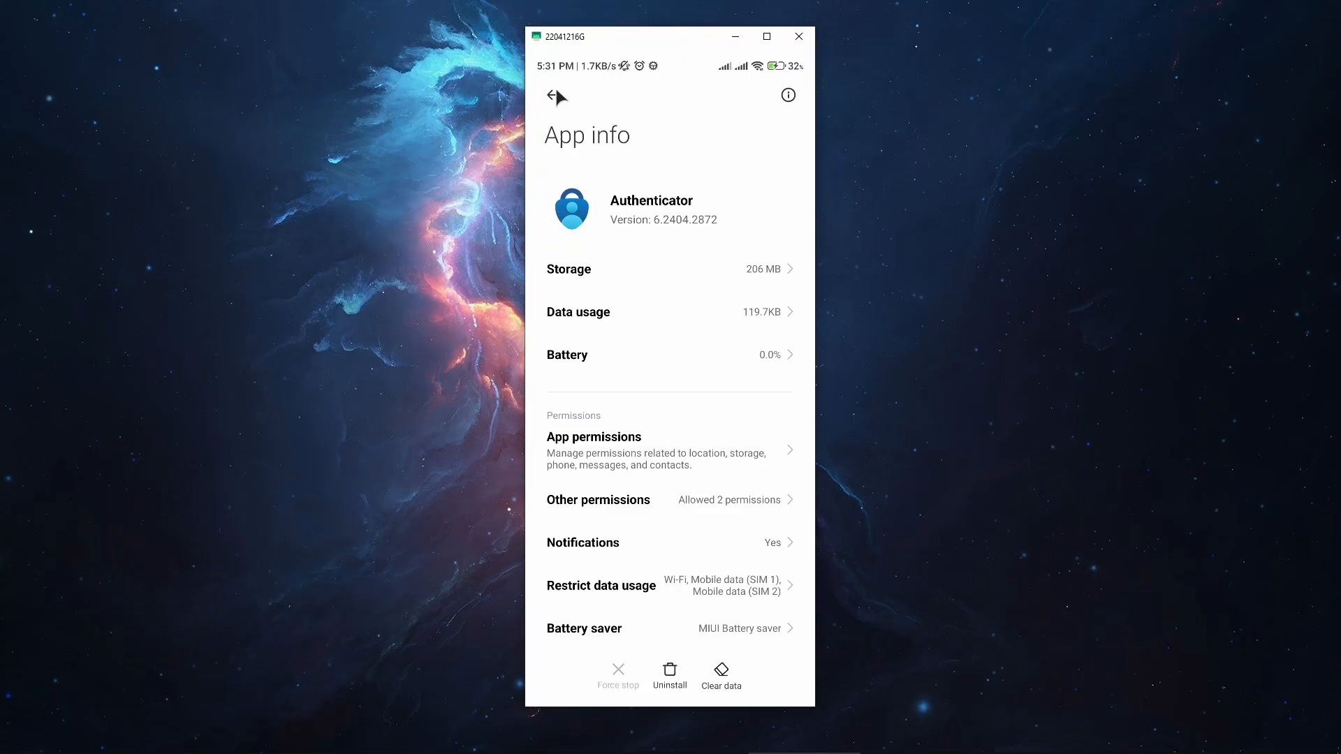
mouse_move(633, 184)
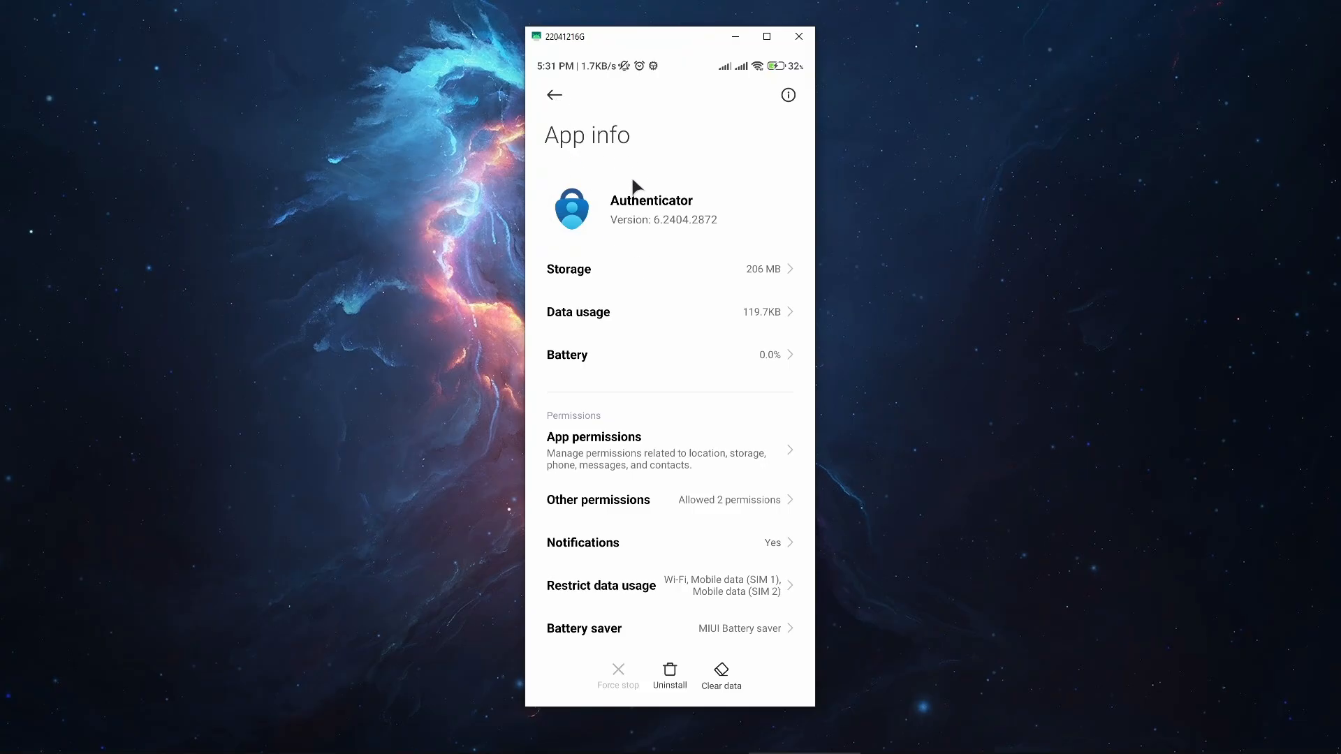
mouse_move(716, 309)
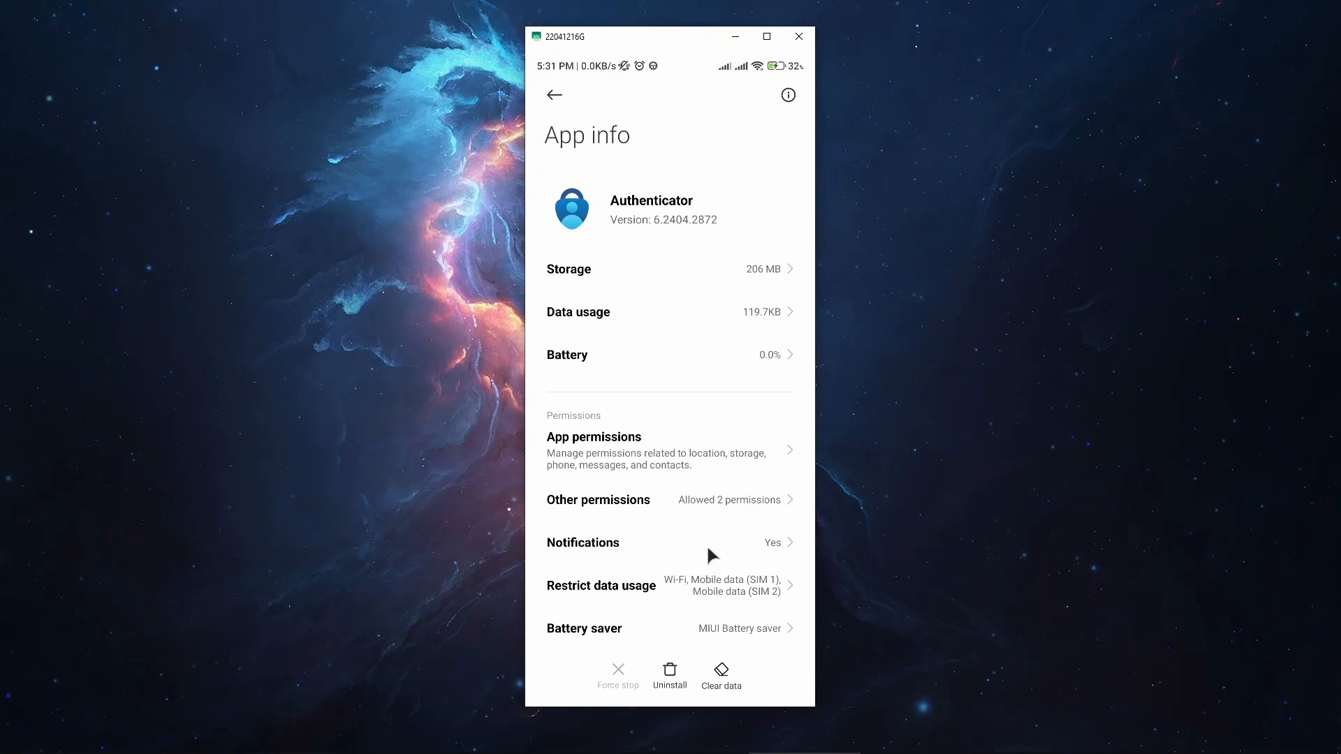
mouse_move(732, 544)
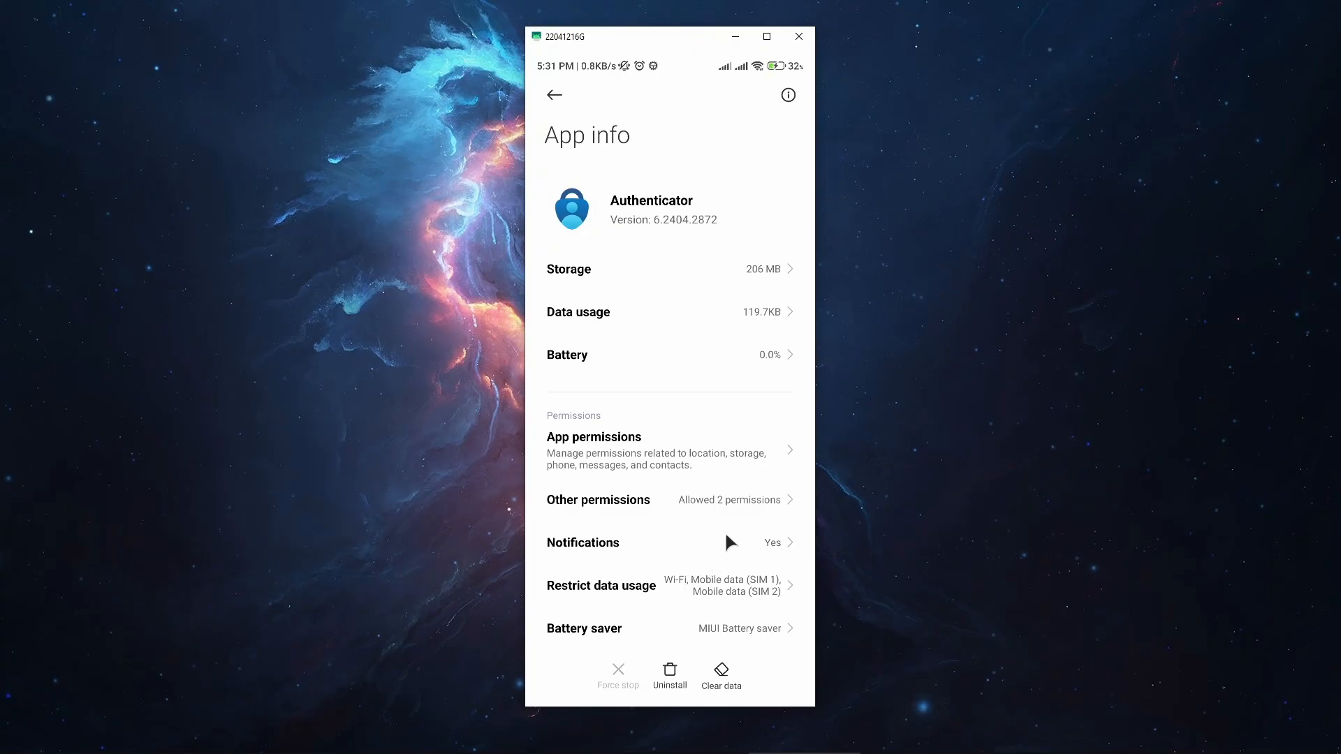
mouse_move(715, 406)
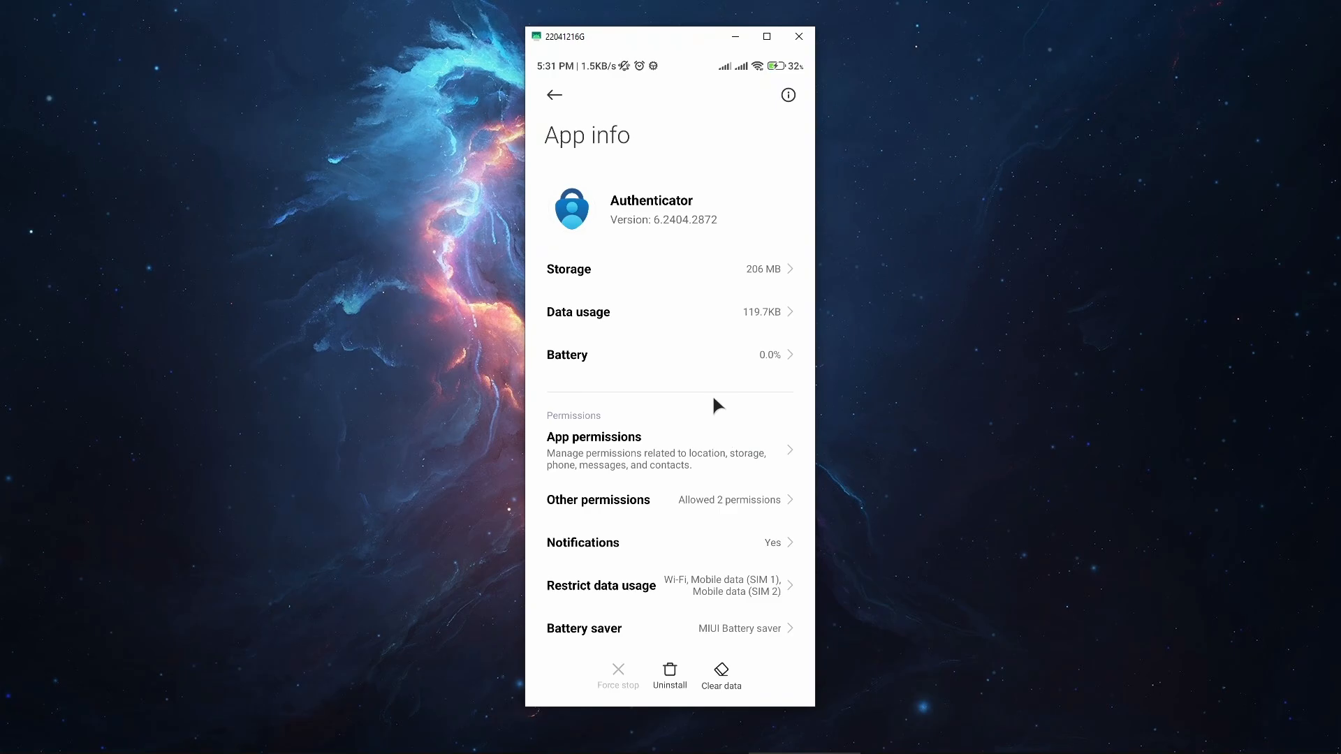
mouse_move(737, 380)
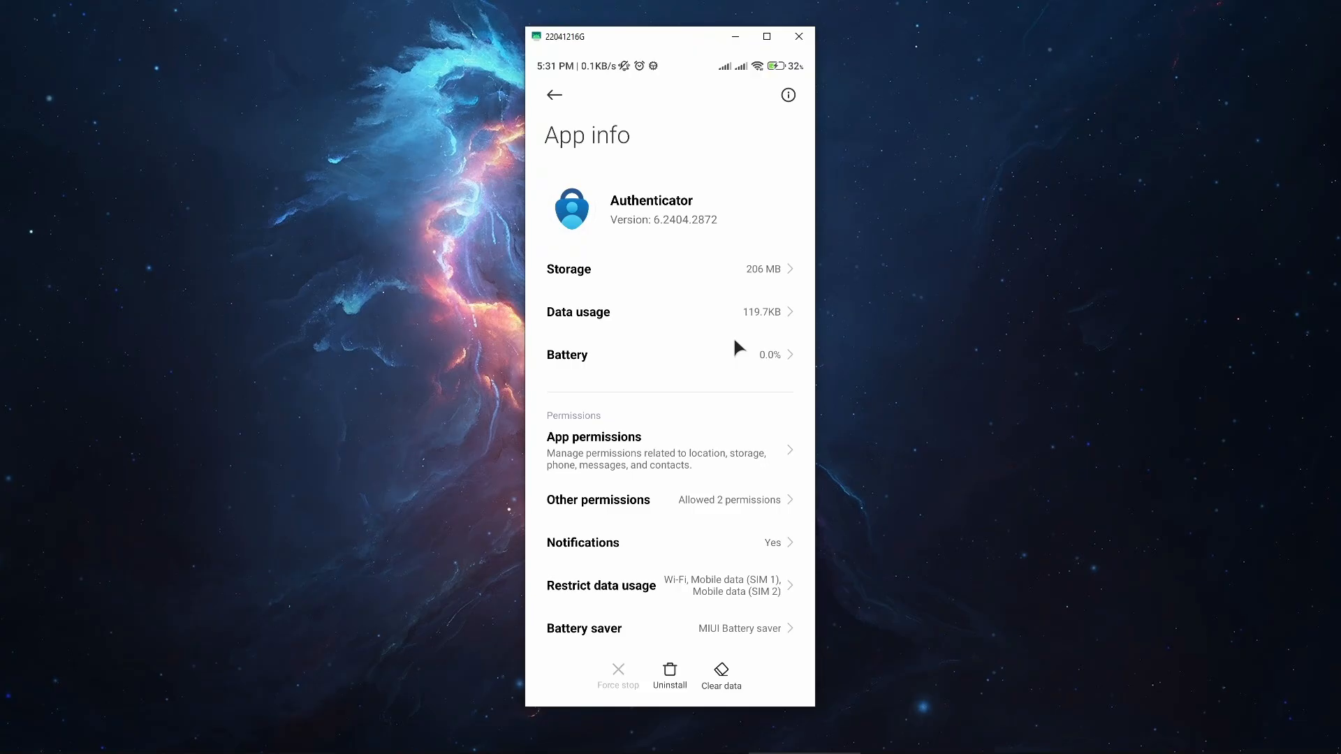
mouse_move(722, 435)
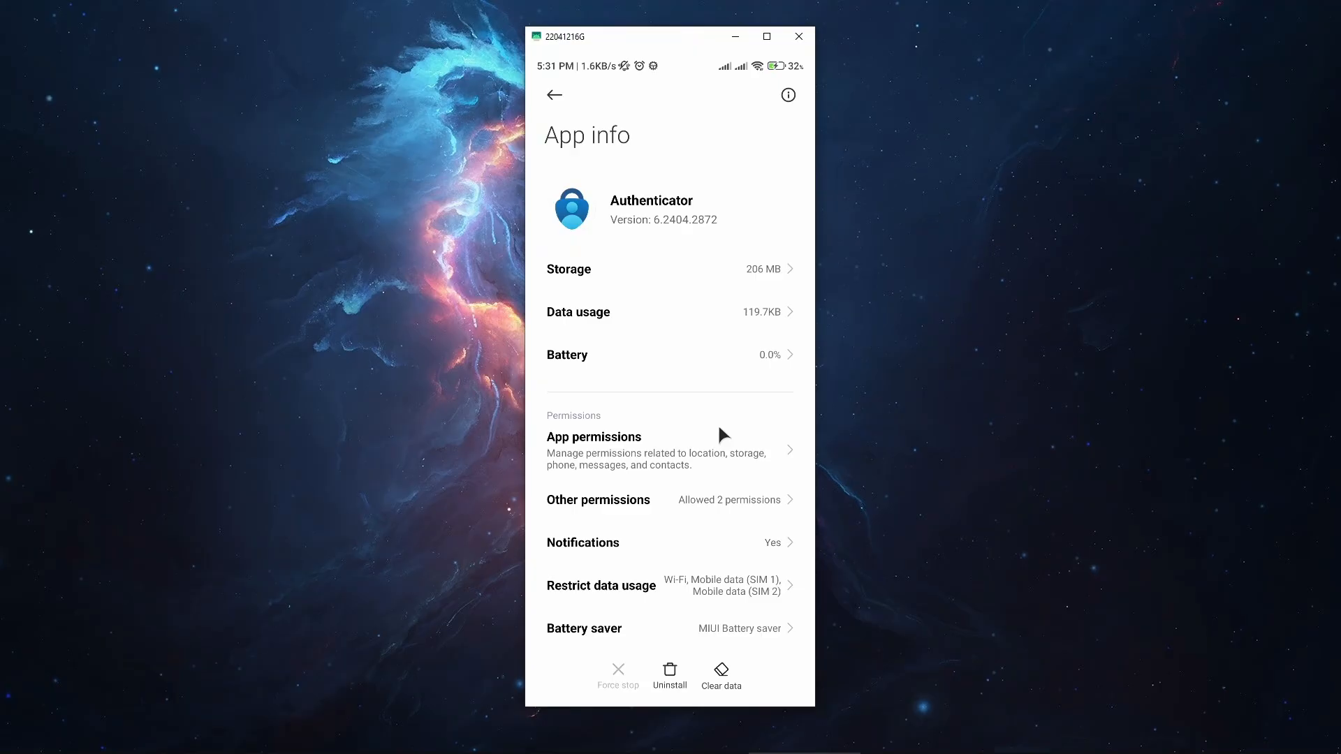
Step: Switch off Show notifications for Authenticator and head back
click(582, 542)
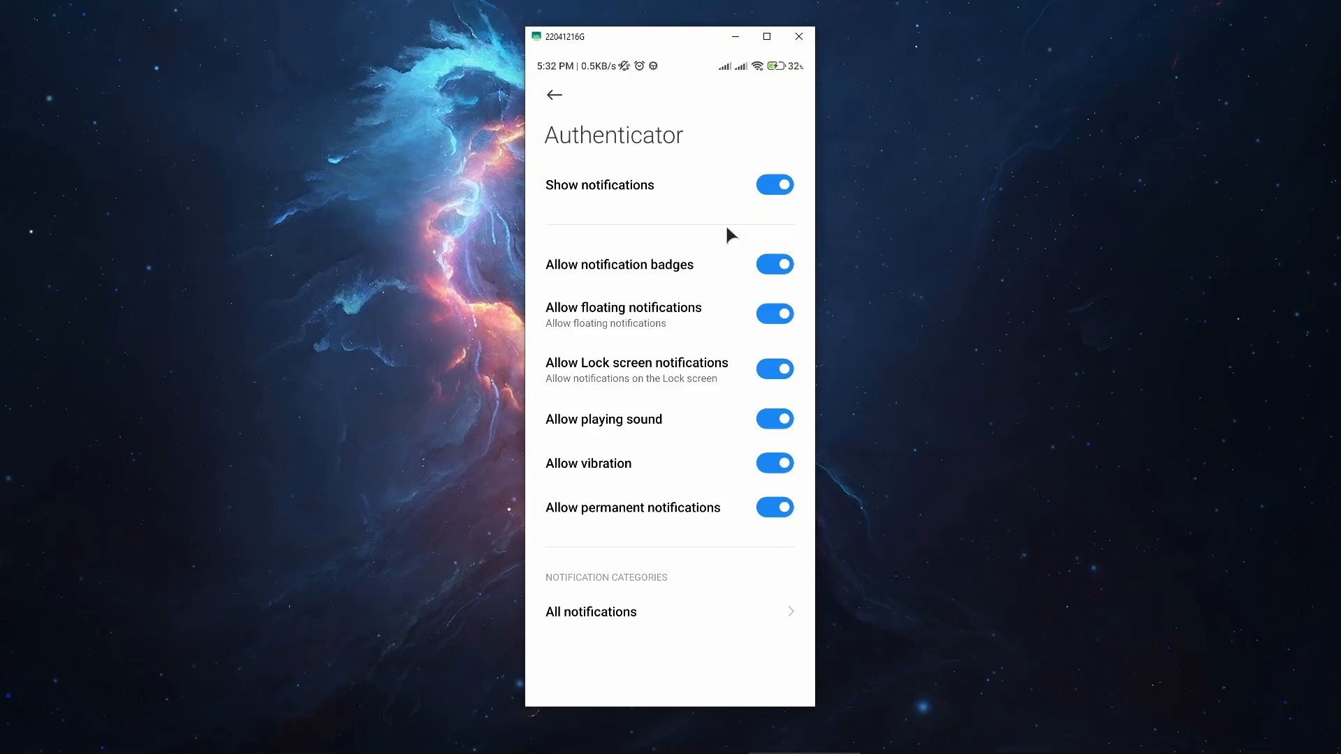
click(774, 184)
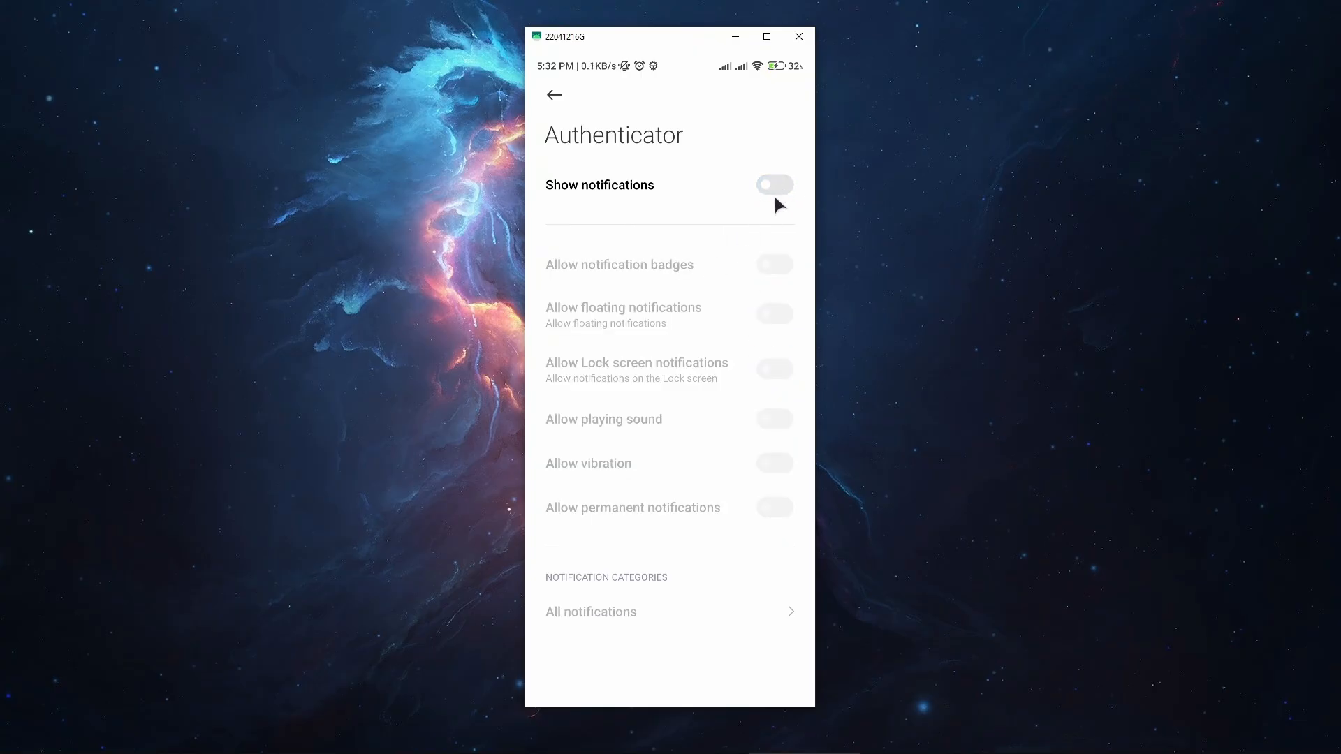
click(555, 95)
text(date)
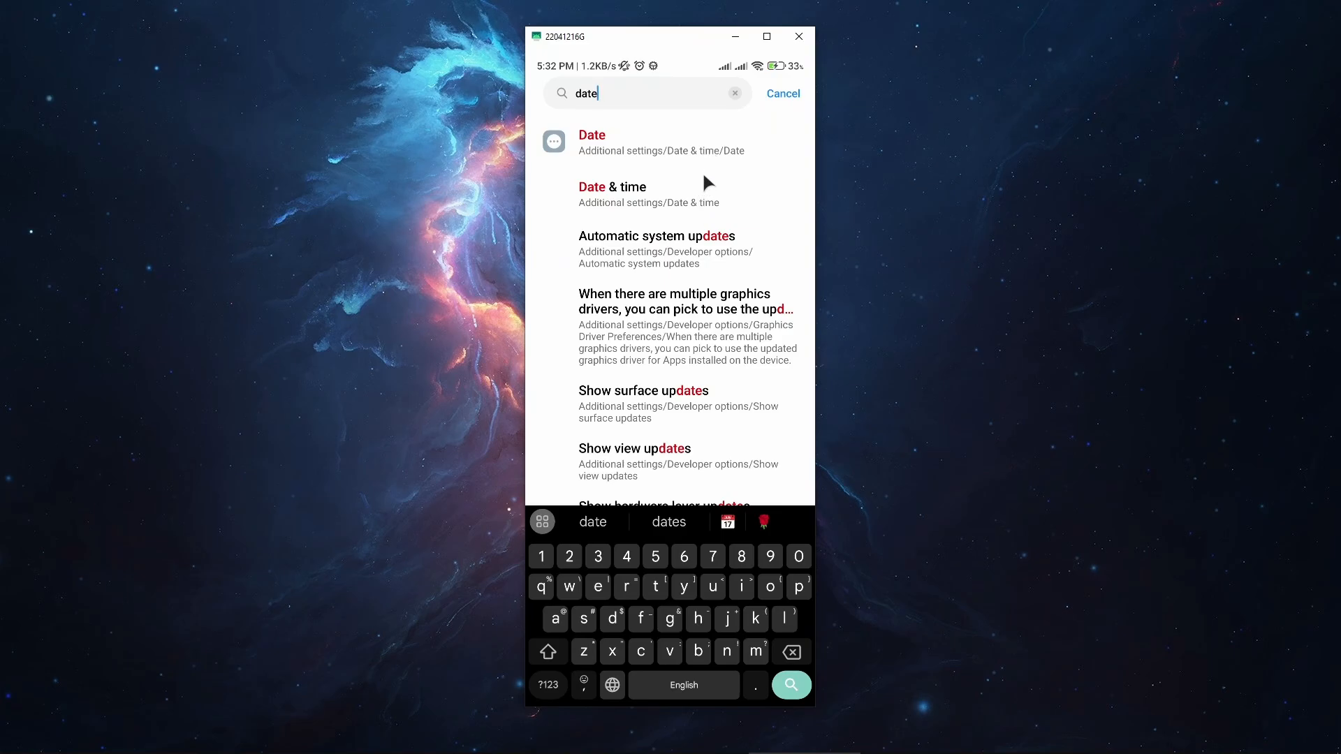
mouse_move(729, 180)
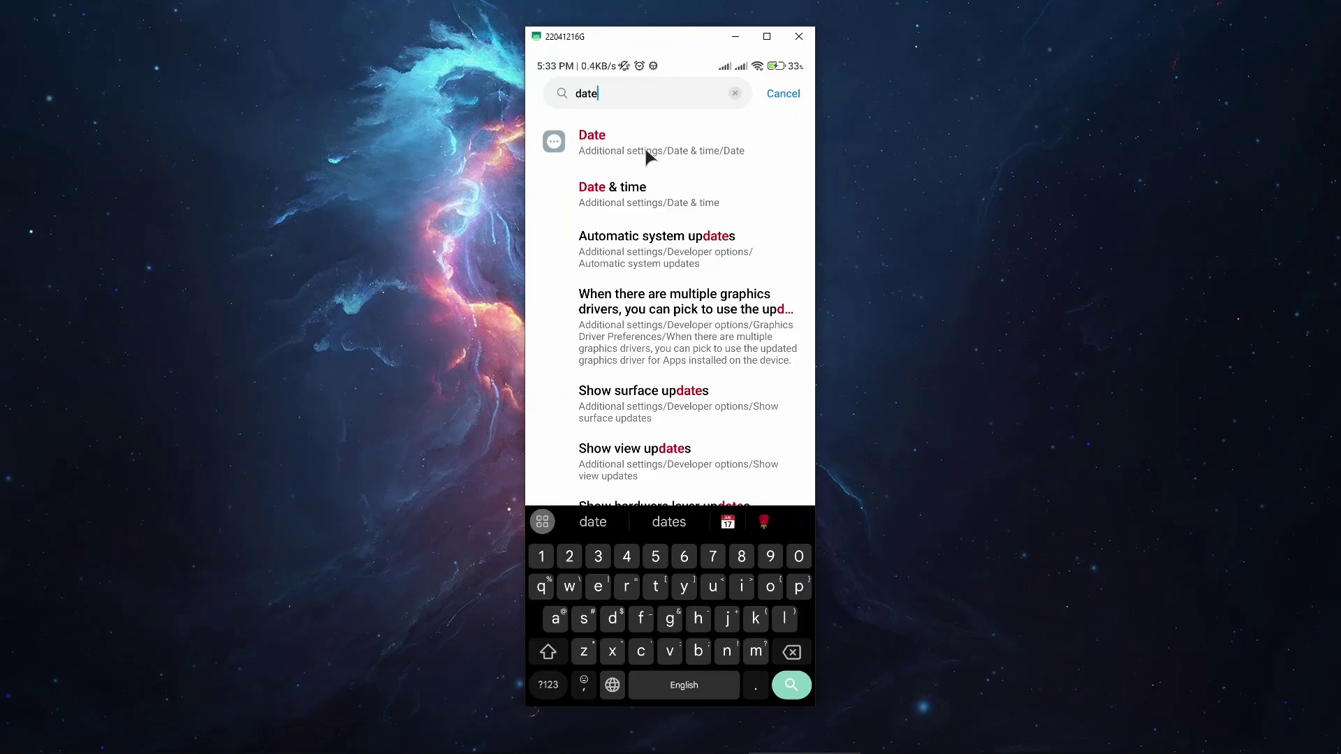
mouse_move(661, 167)
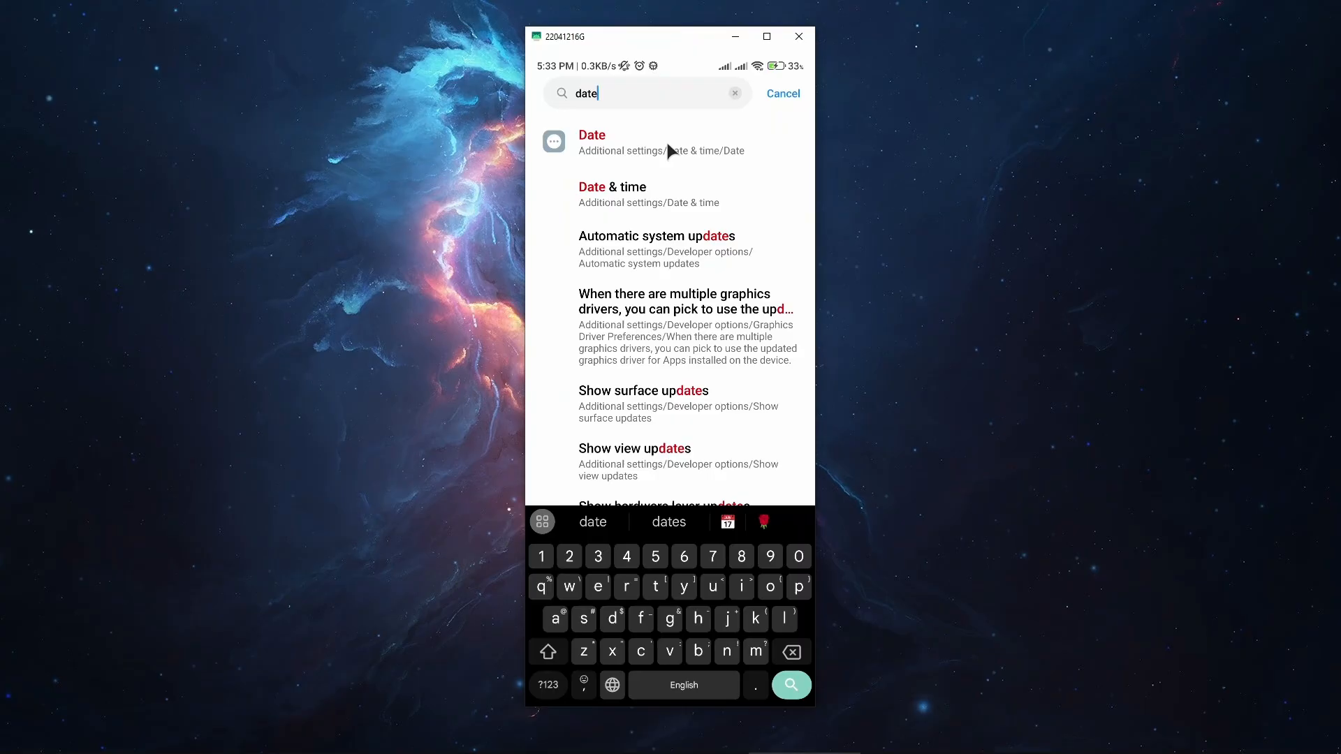
mouse_move(651, 204)
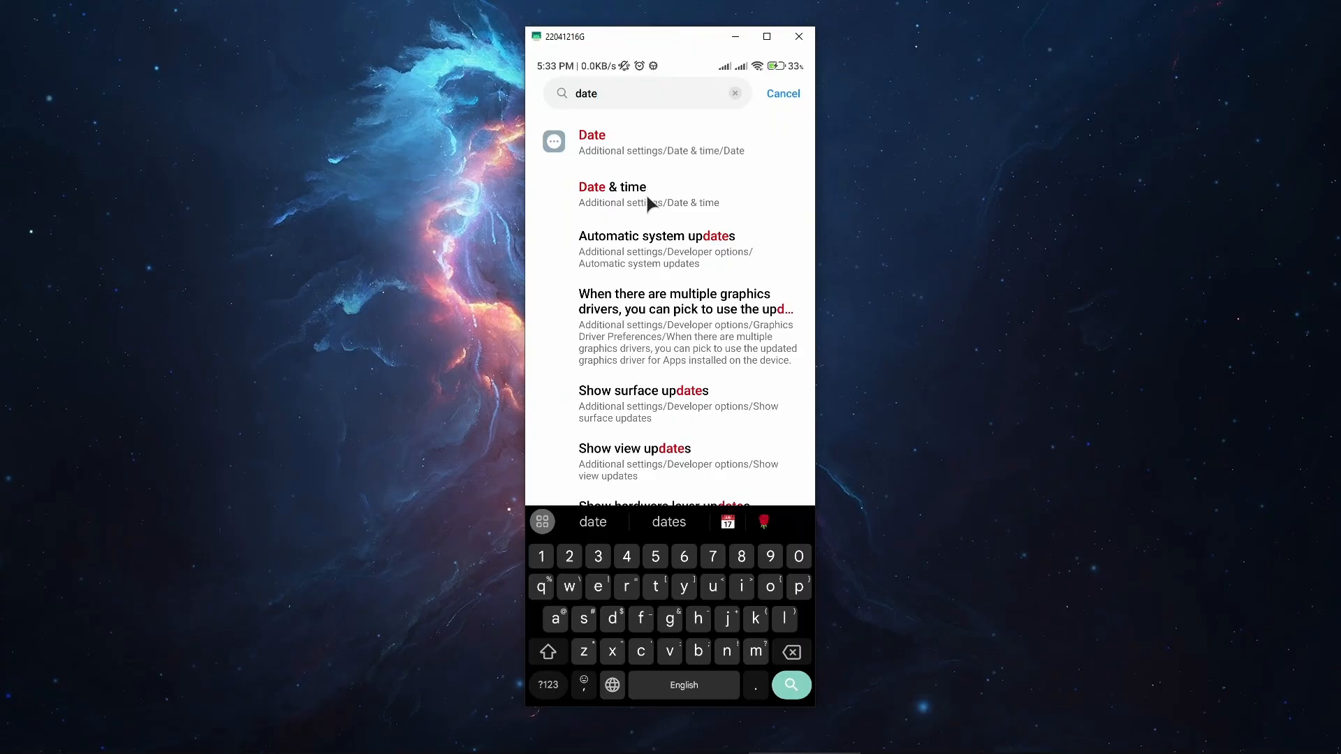
mouse_move(709, 207)
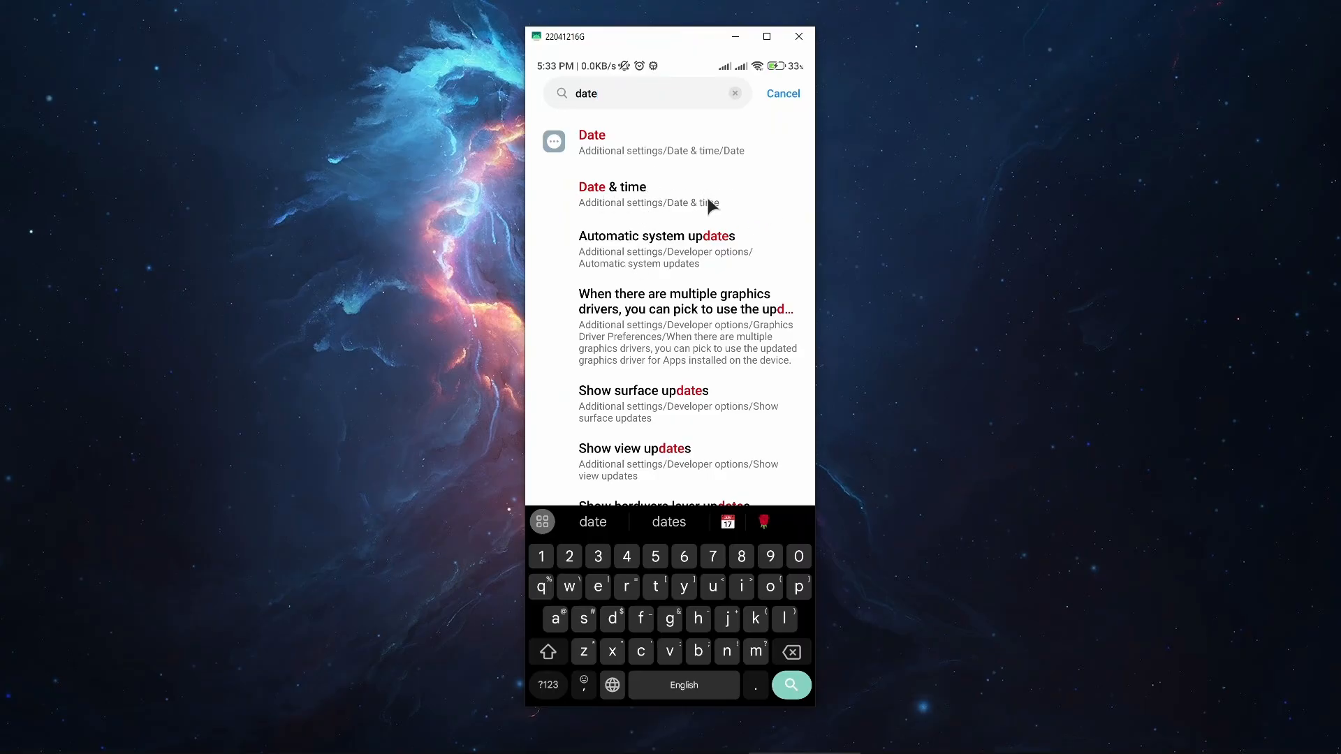
Step: Choose the Date & time result to check automatic time and time zone
click(611, 187)
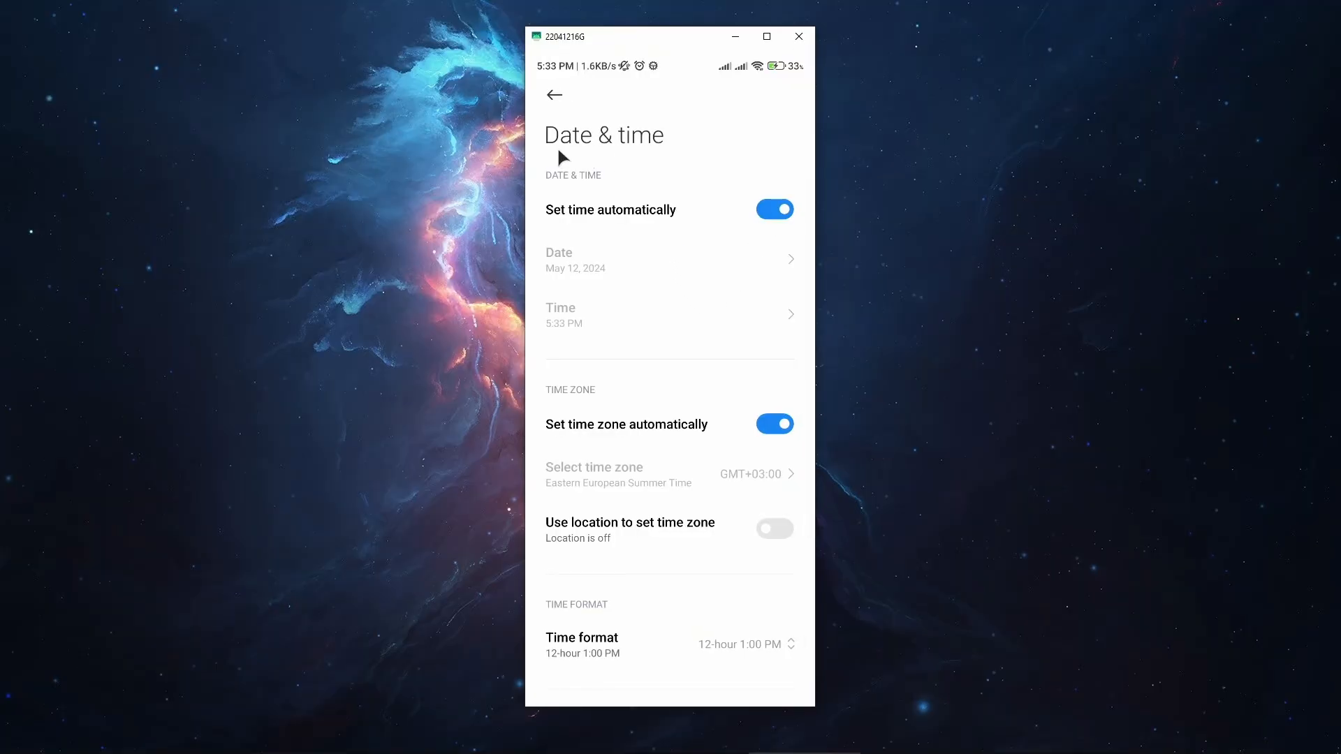
mouse_move(621, 221)
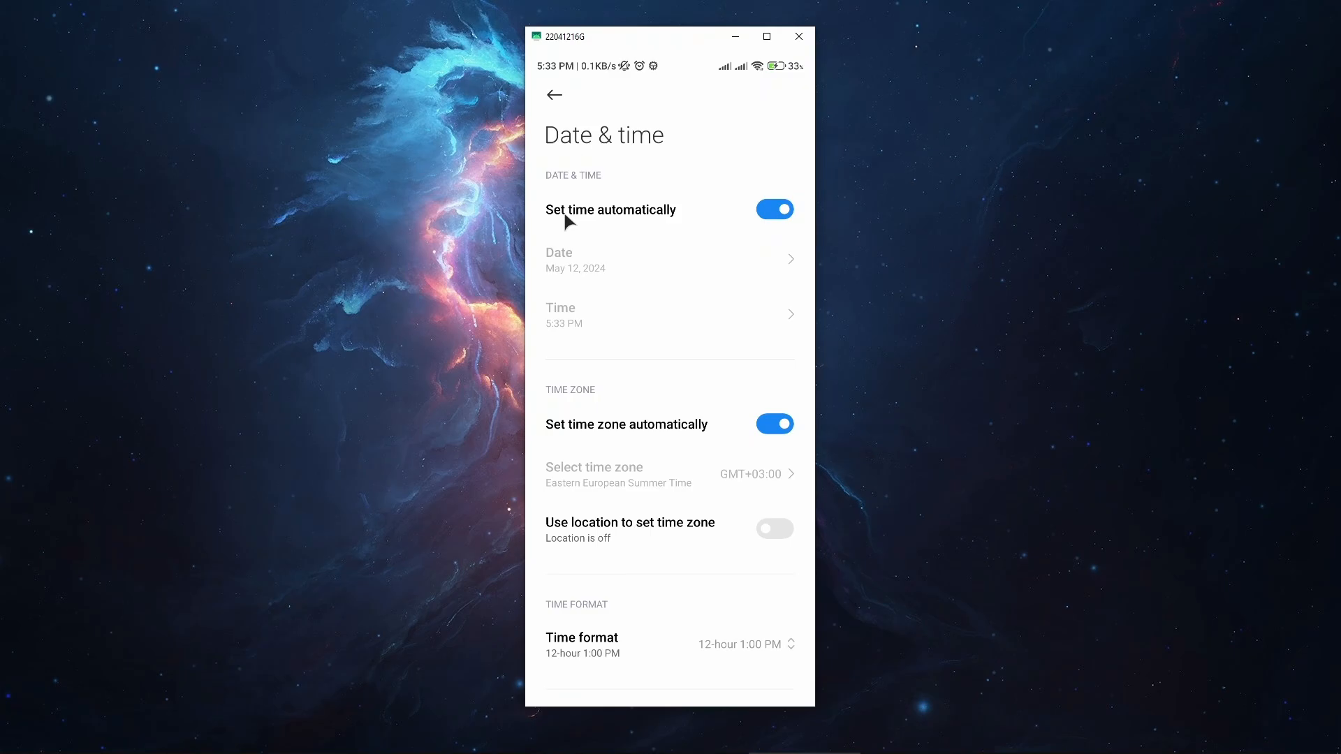
mouse_move(616, 239)
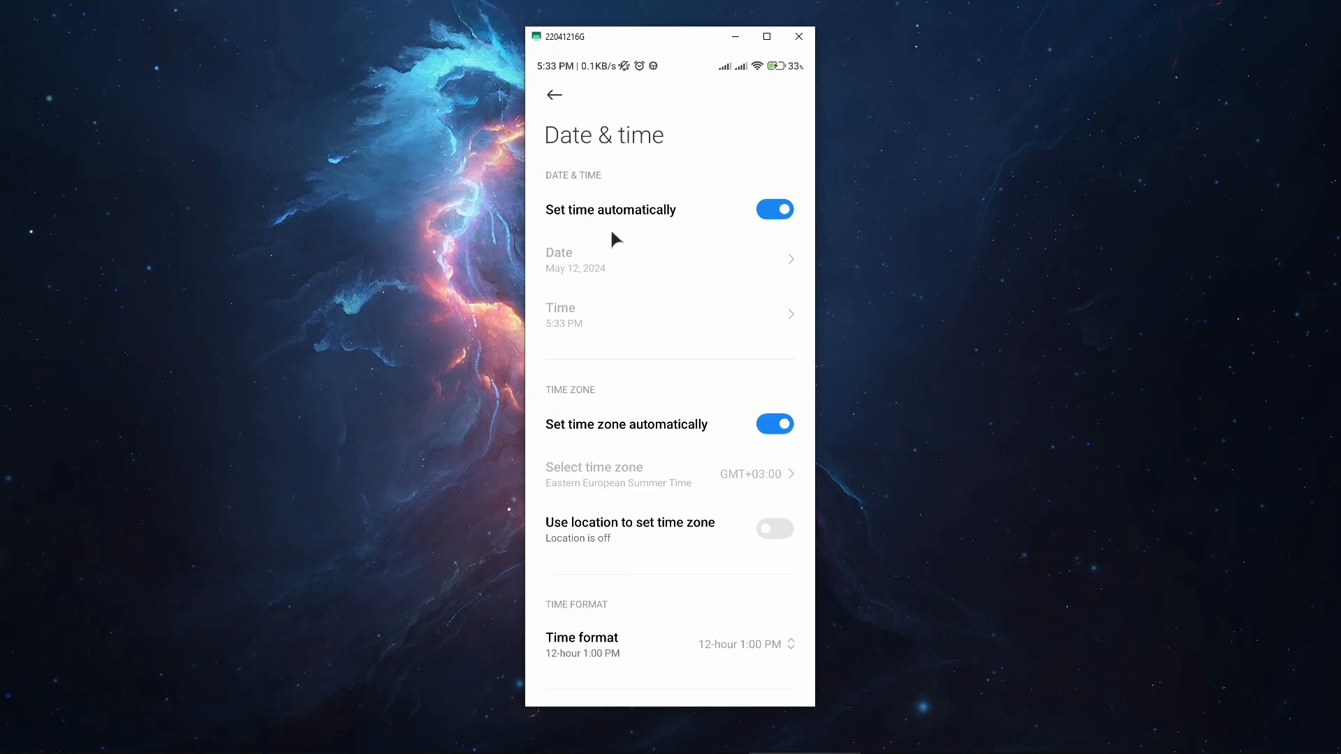
mouse_move(693, 269)
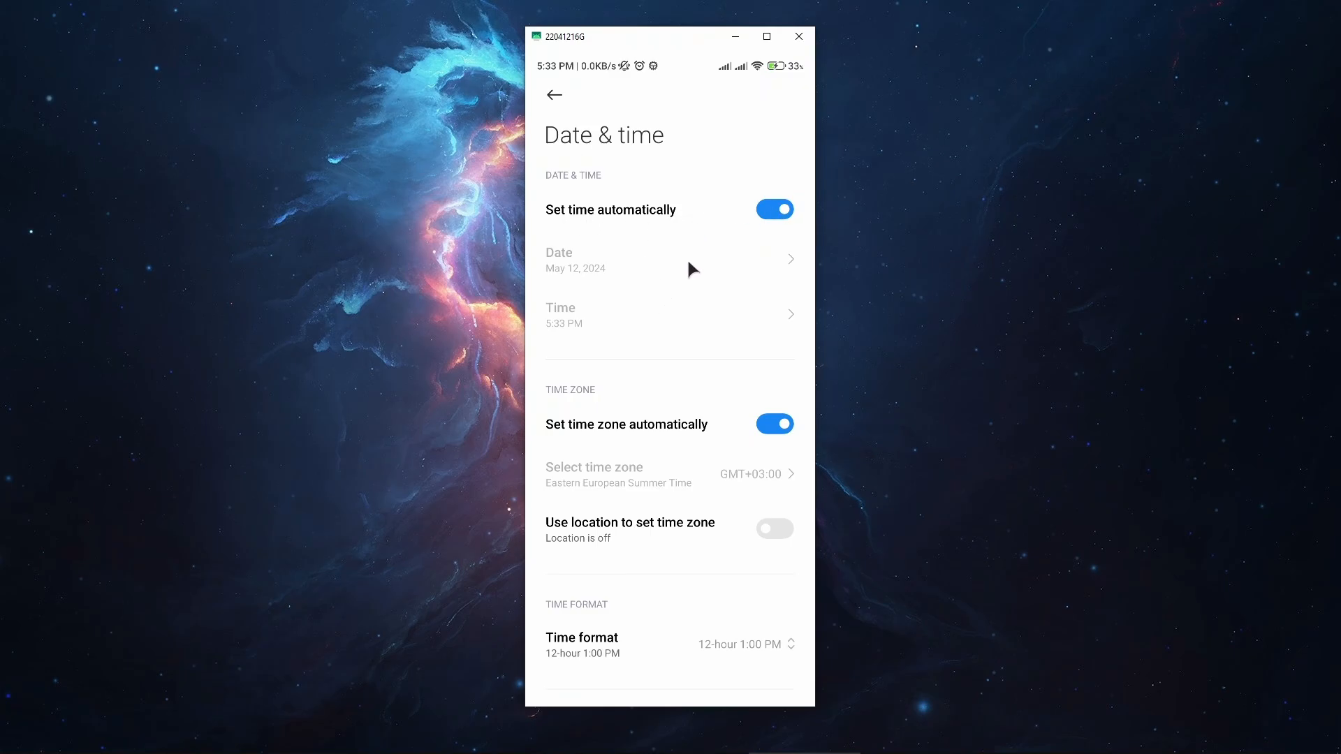
mouse_move(681, 288)
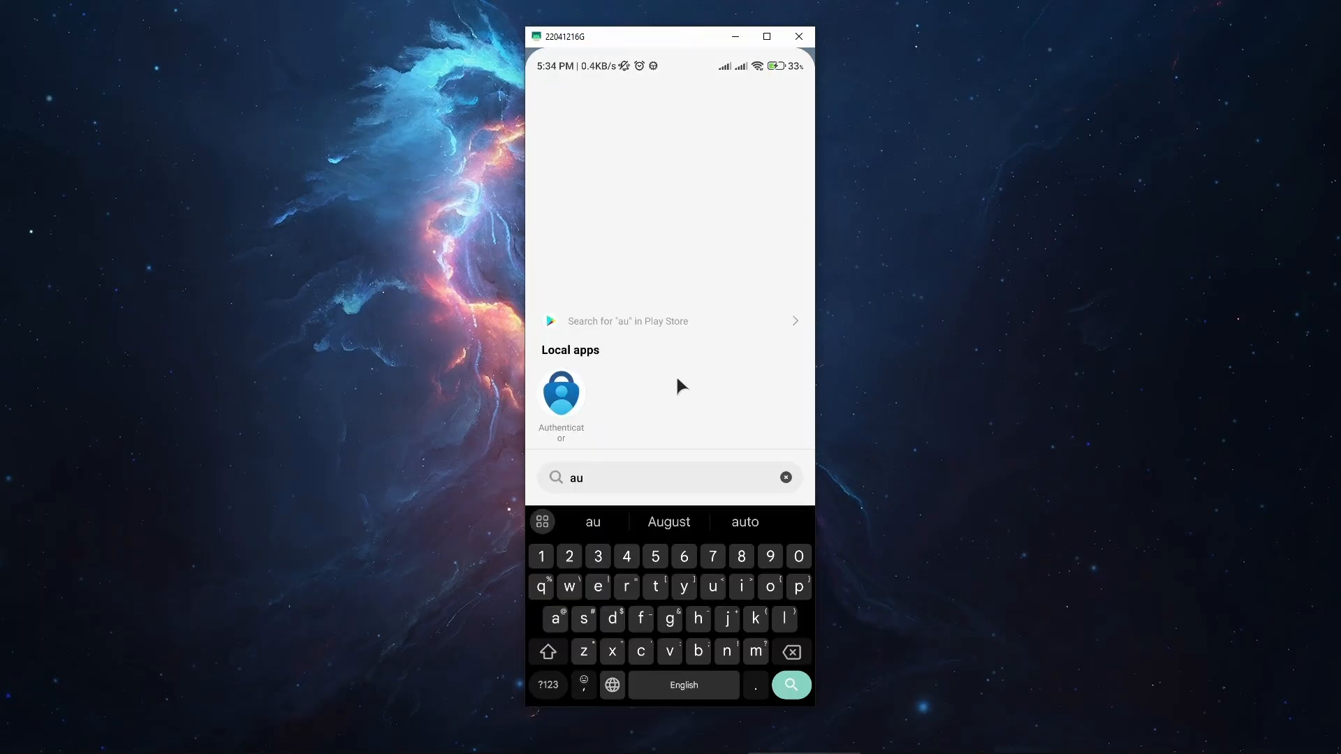
Step: Reopen Authenticator's App info via quick actions and scroll to Battery saver
right_click(561, 394)
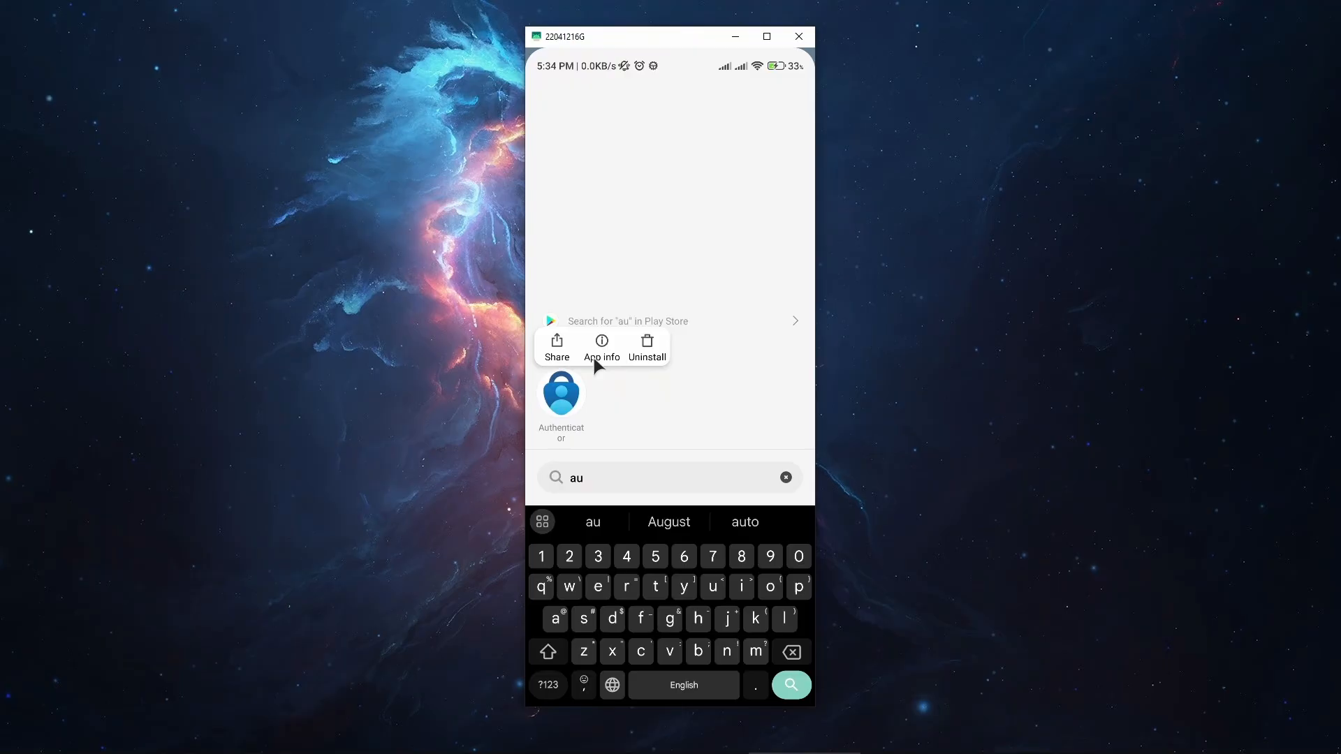
click(600, 348)
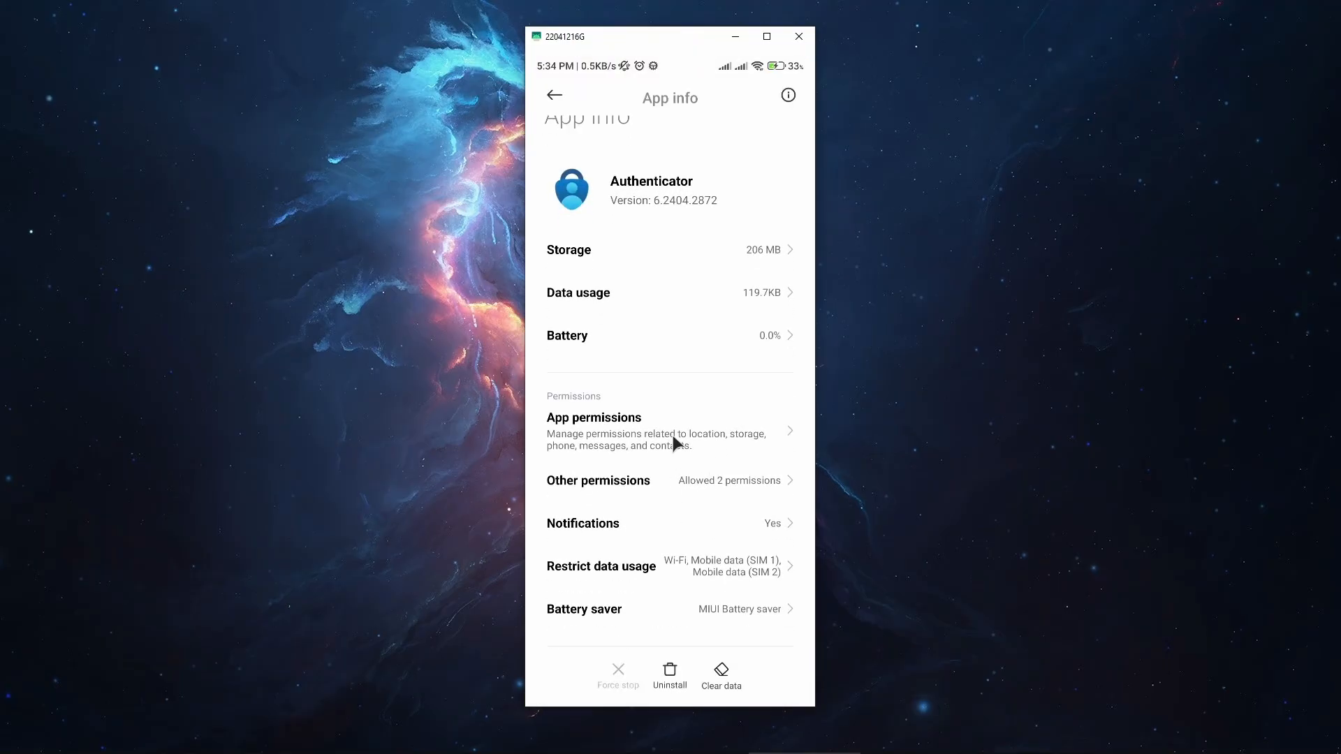
scroll(down, 3)
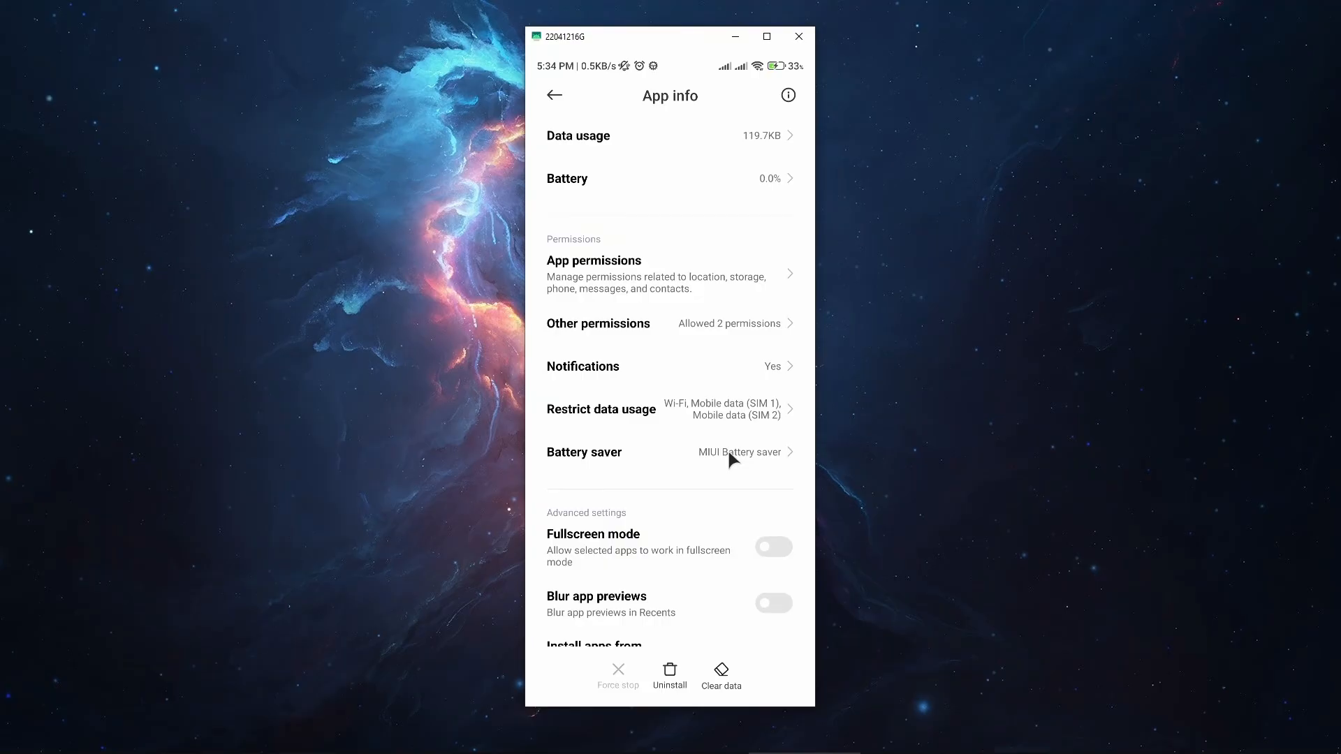
mouse_move(667, 460)
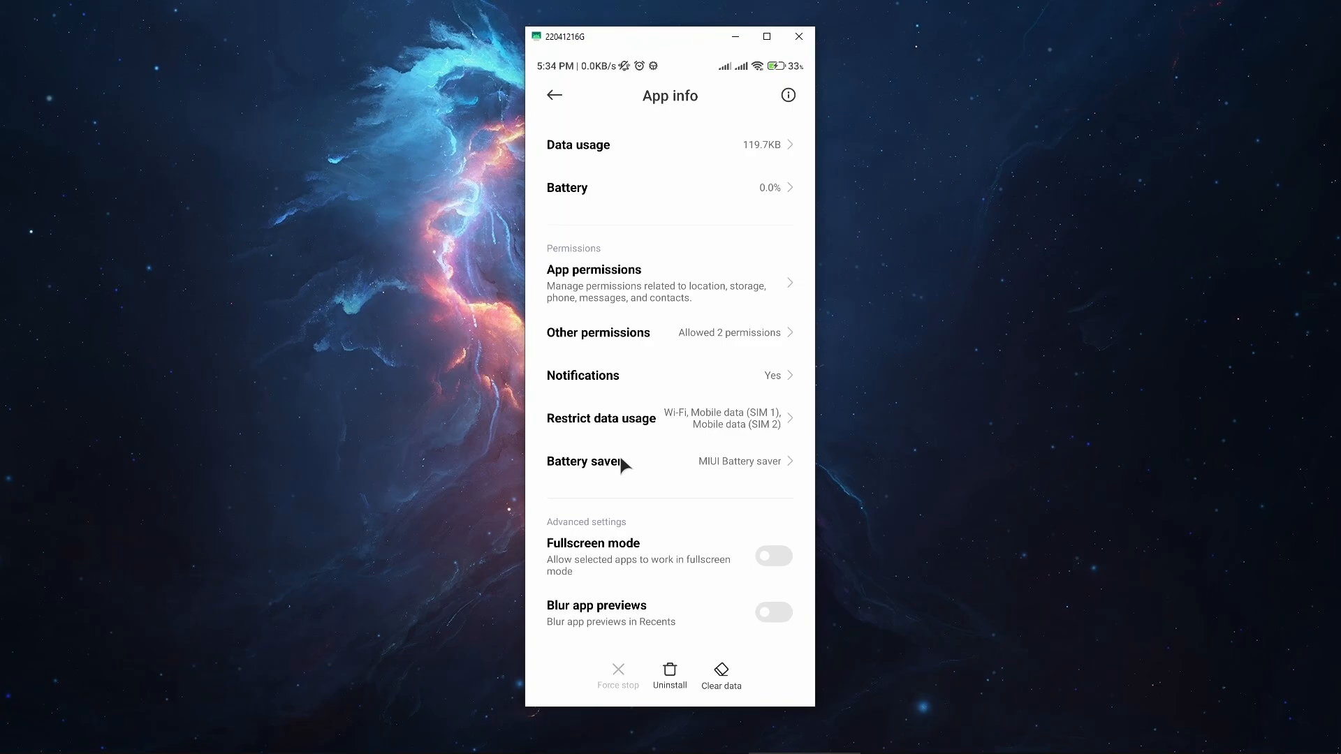
Step: Set Authenticator's battery saver to No restrictions and return to App info
click(600, 461)
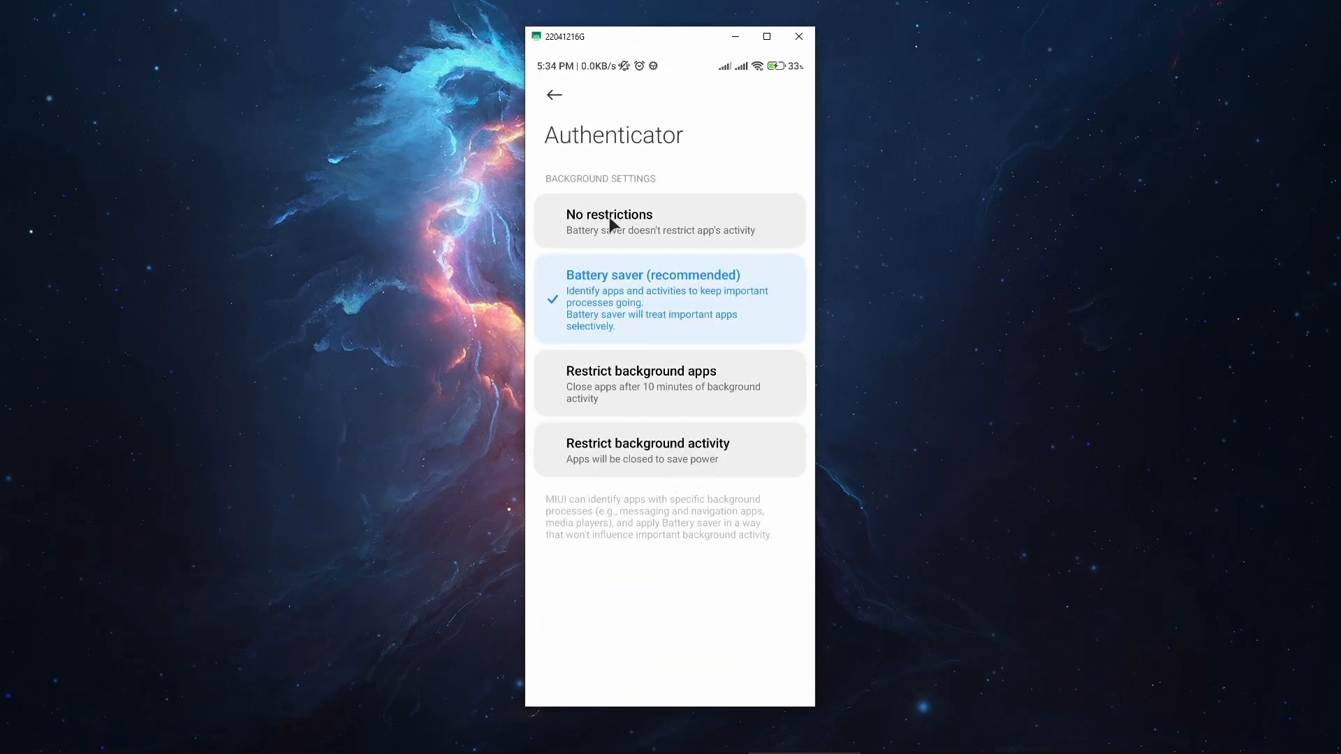
mouse_move(684, 229)
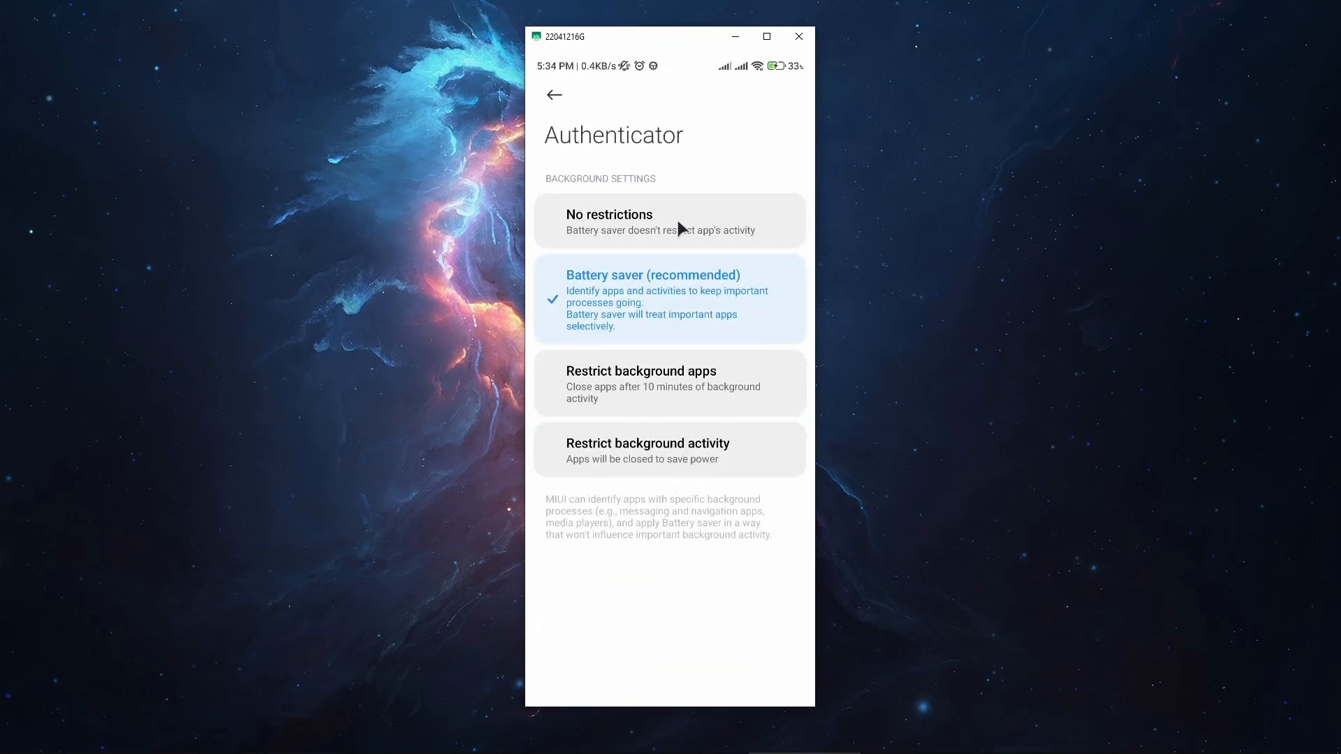
mouse_move(640, 455)
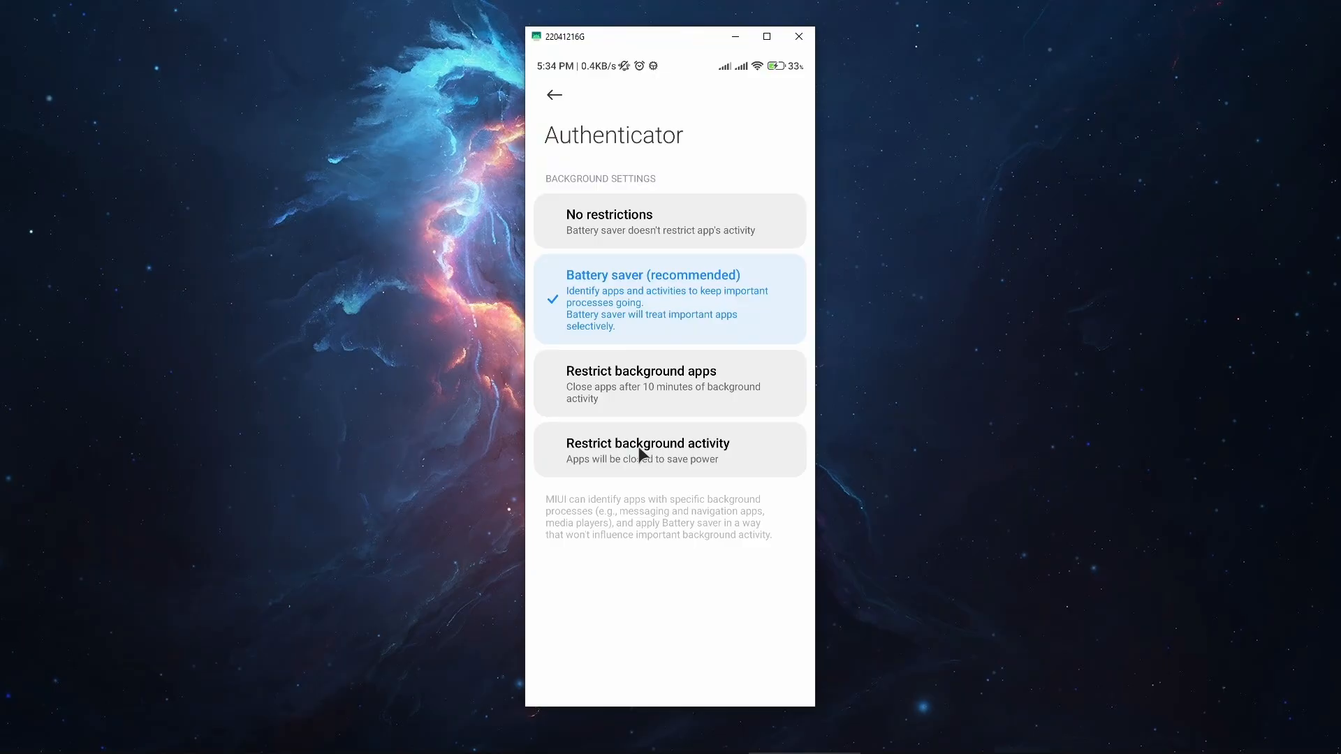
mouse_move(681, 307)
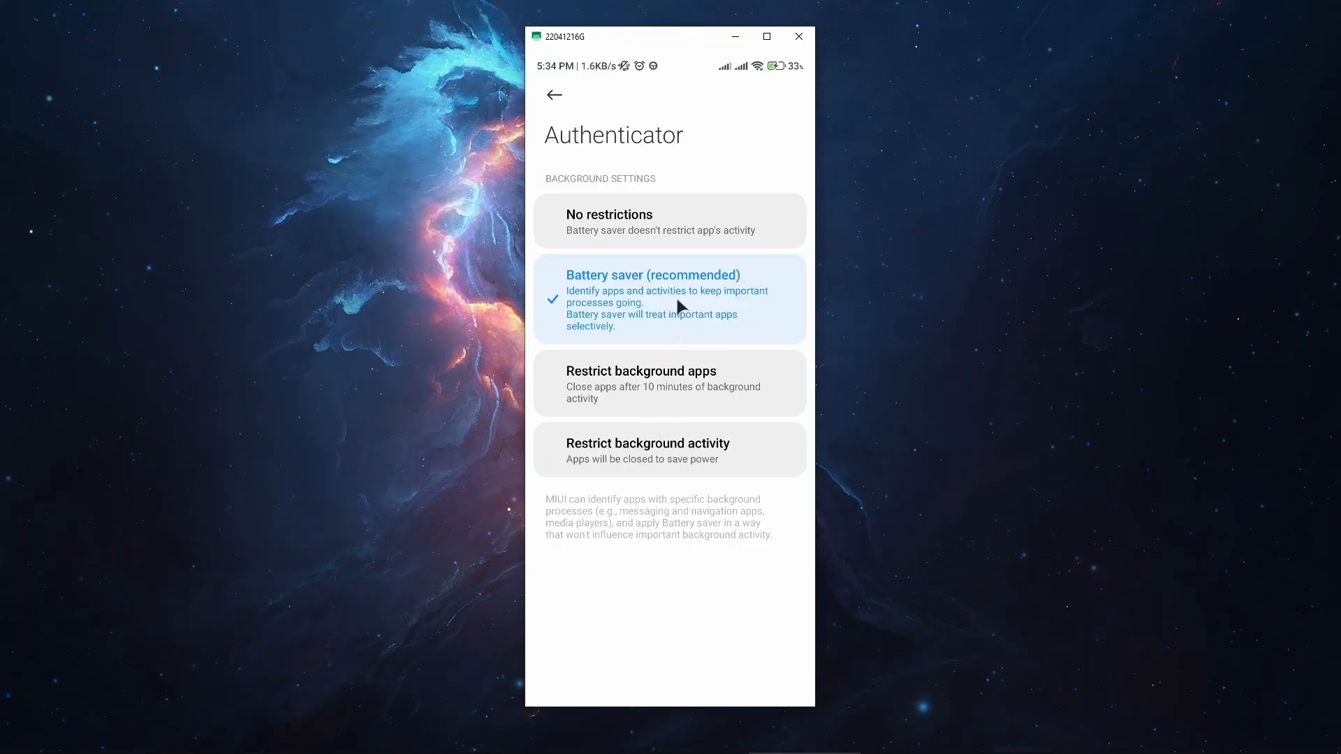
mouse_move(681, 201)
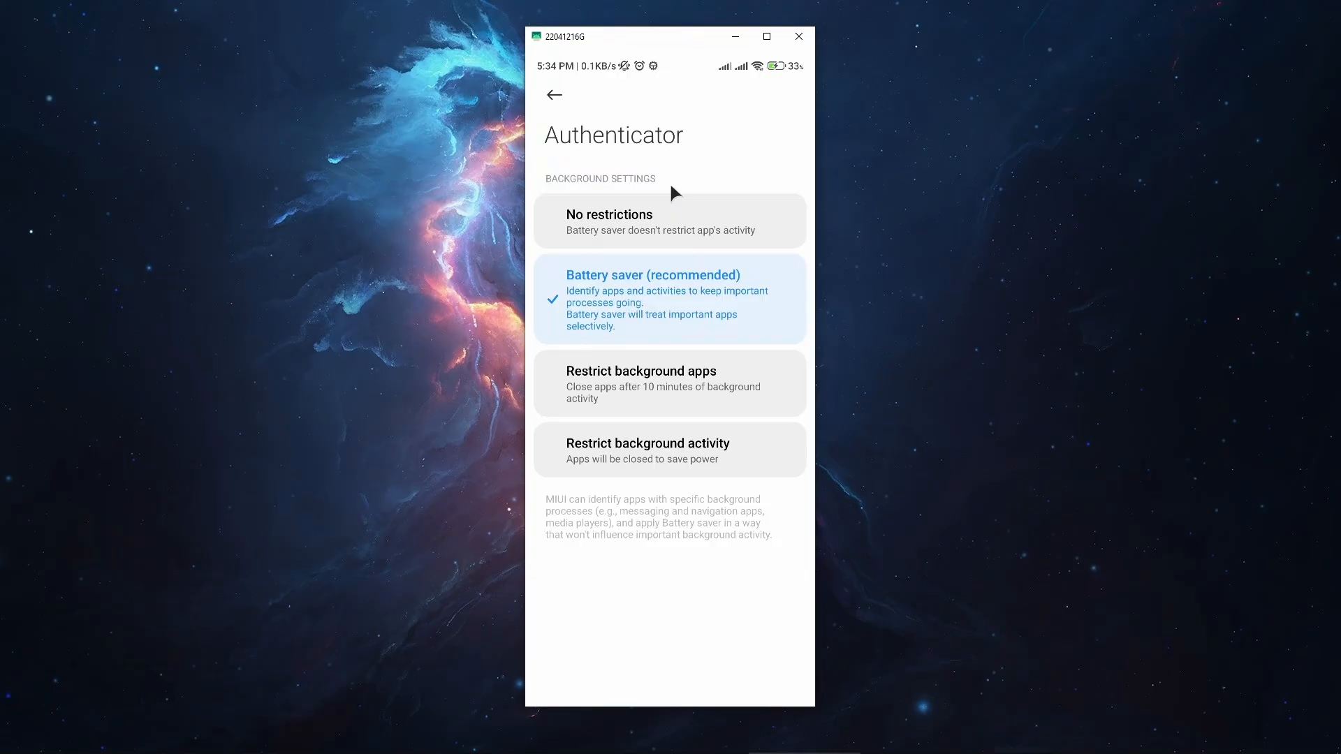
mouse_move(609, 339)
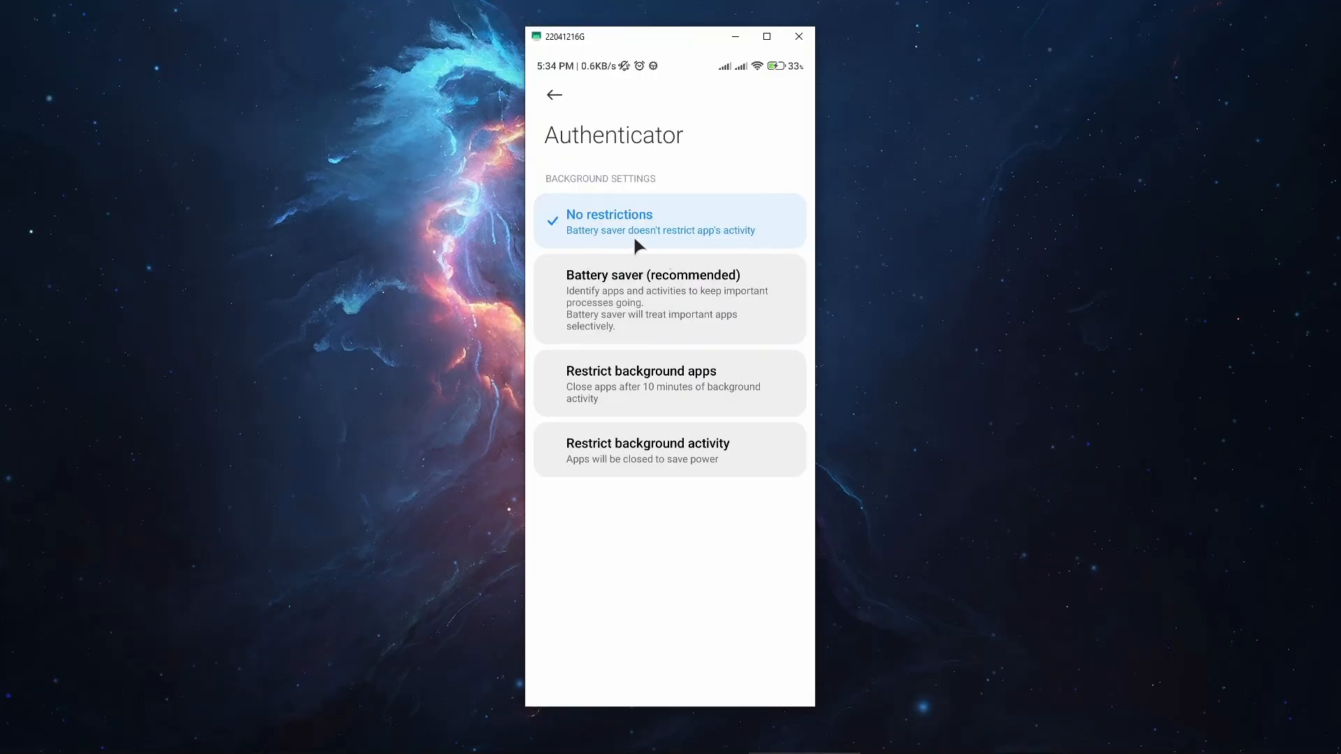
mouse_move(724, 241)
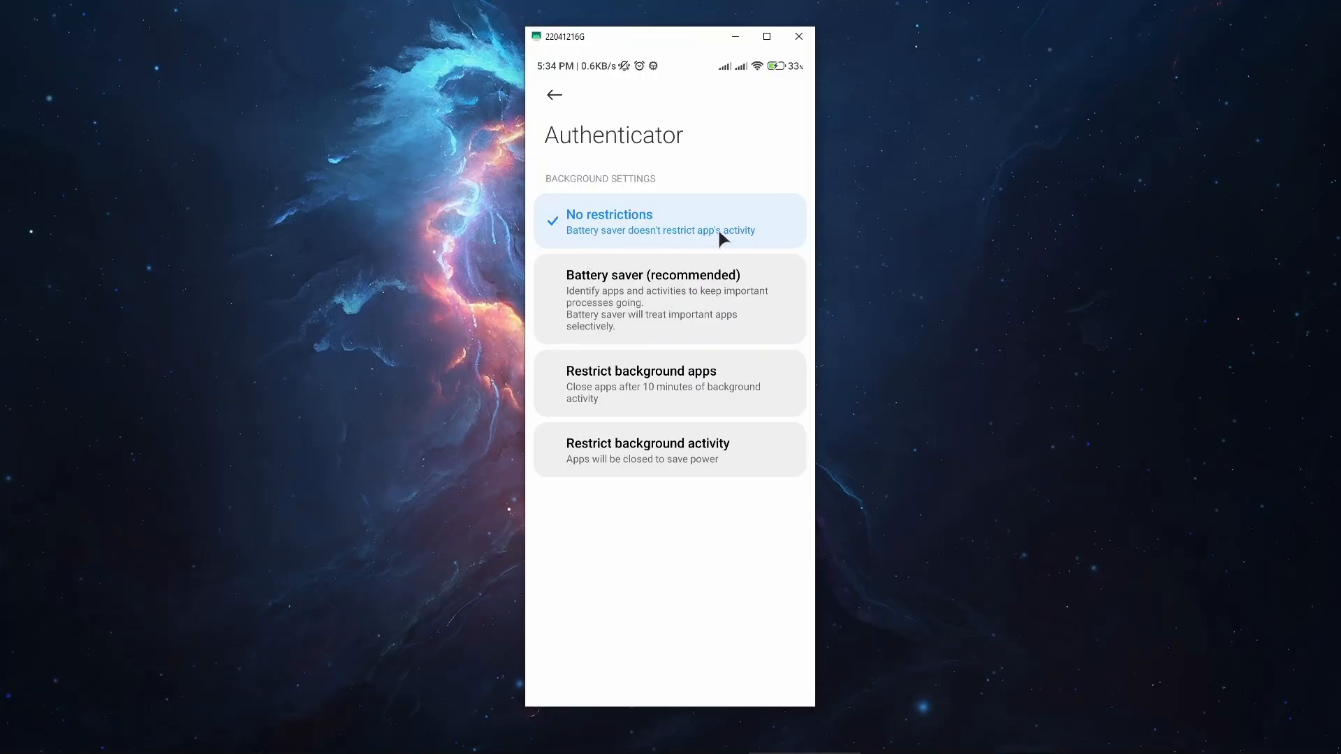
mouse_move(686, 234)
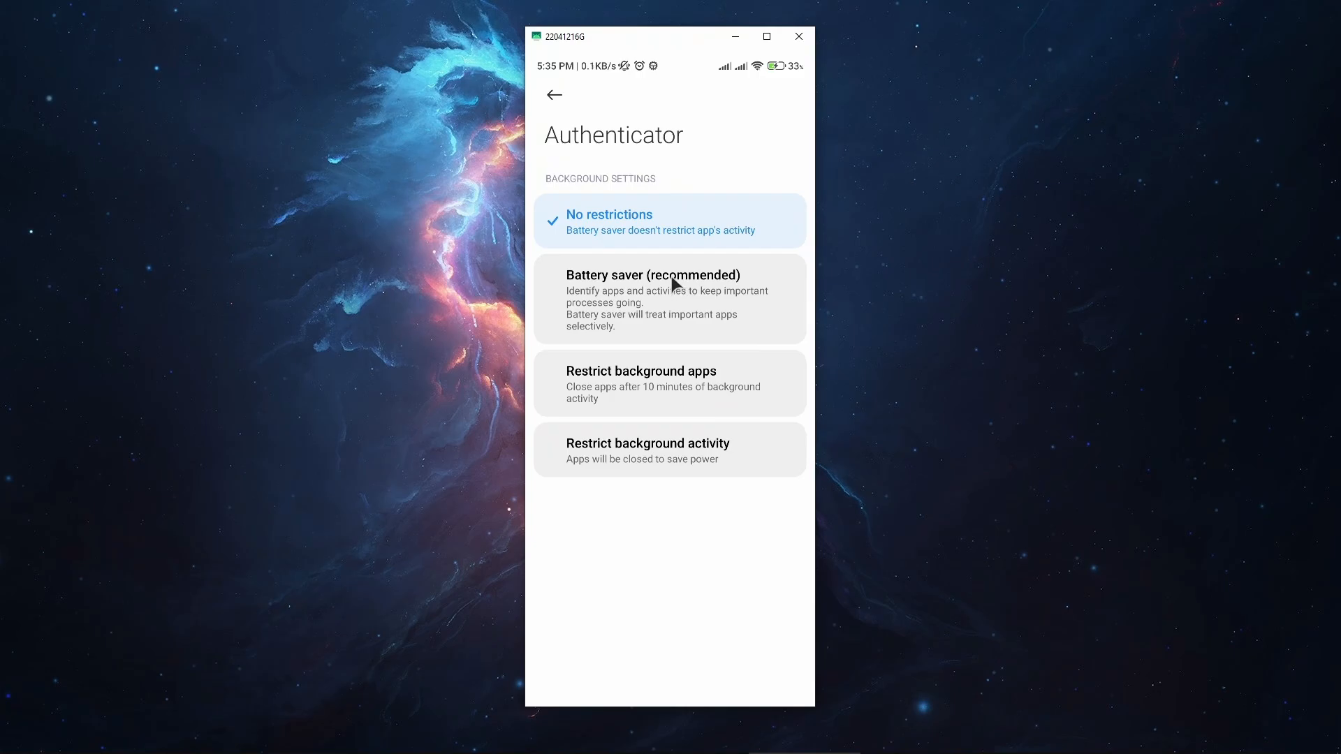
mouse_move(658, 293)
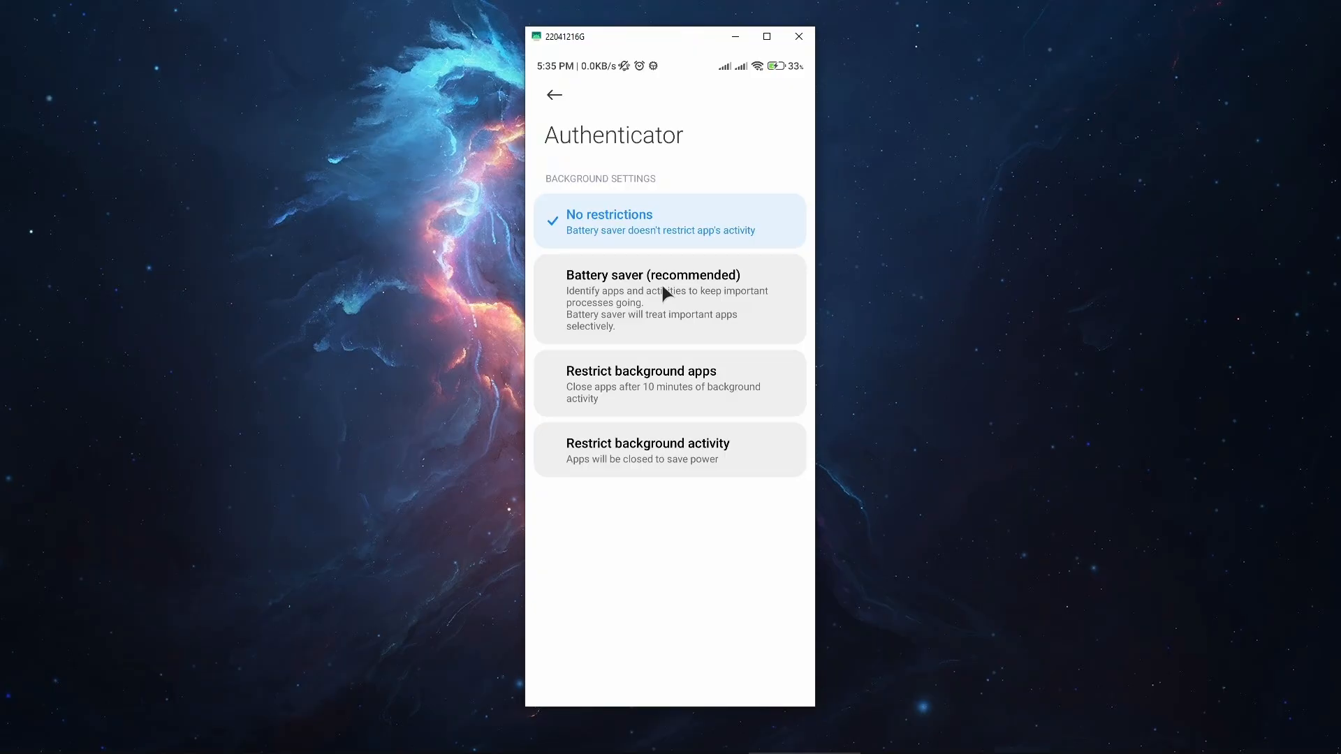
click(553, 95)
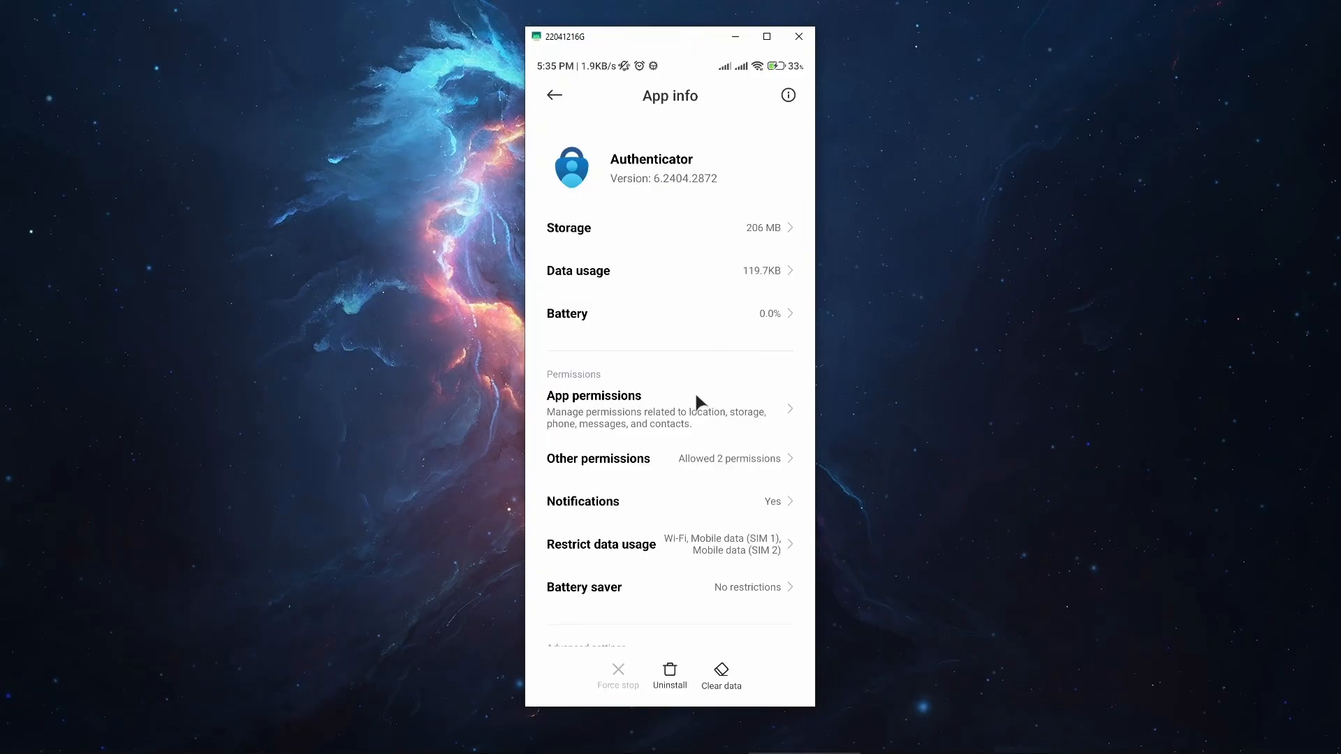
mouse_move(719, 369)
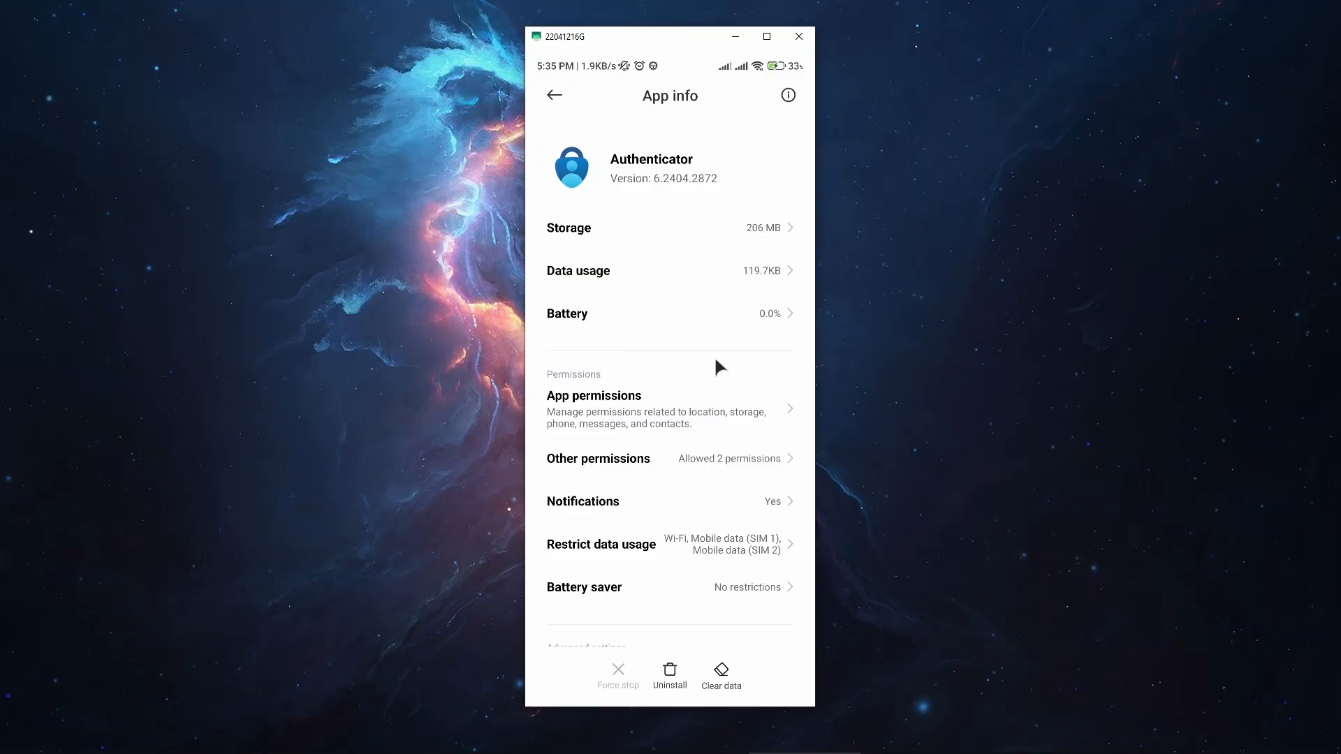
mouse_move(729, 422)
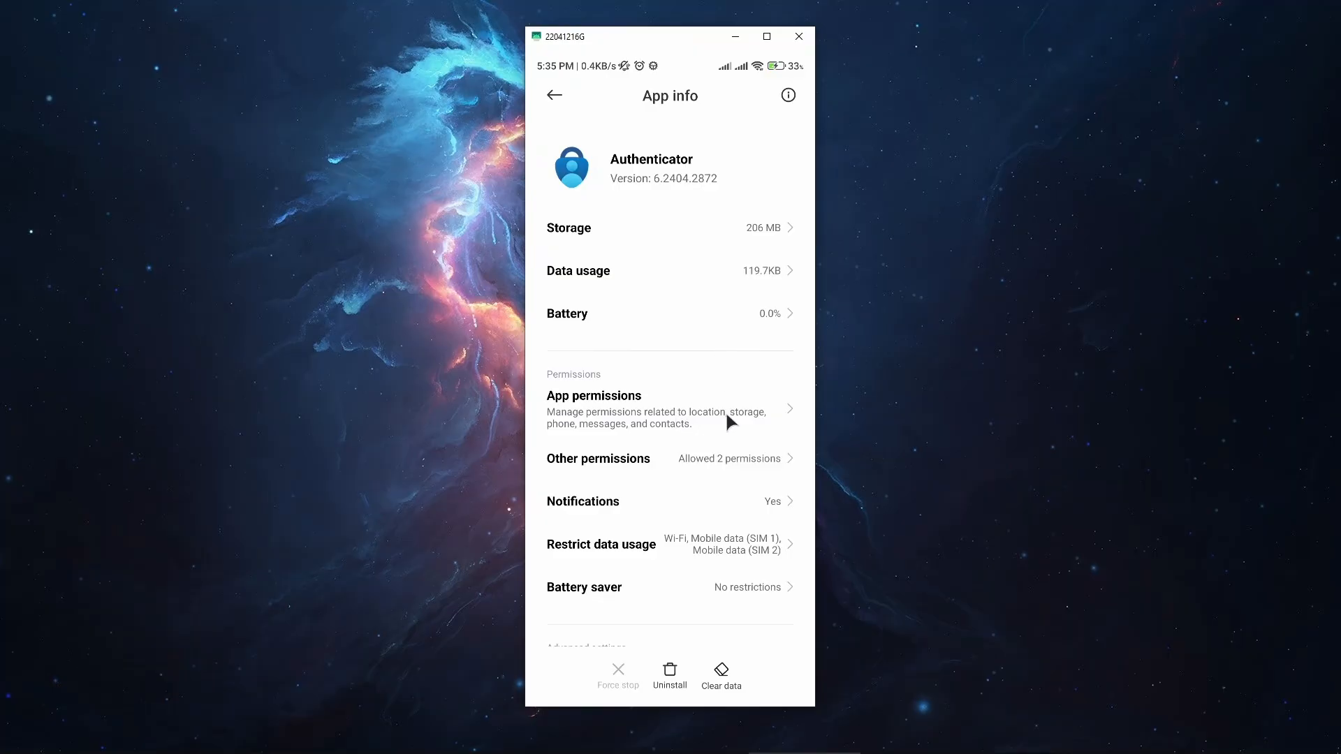
mouse_move(724, 407)
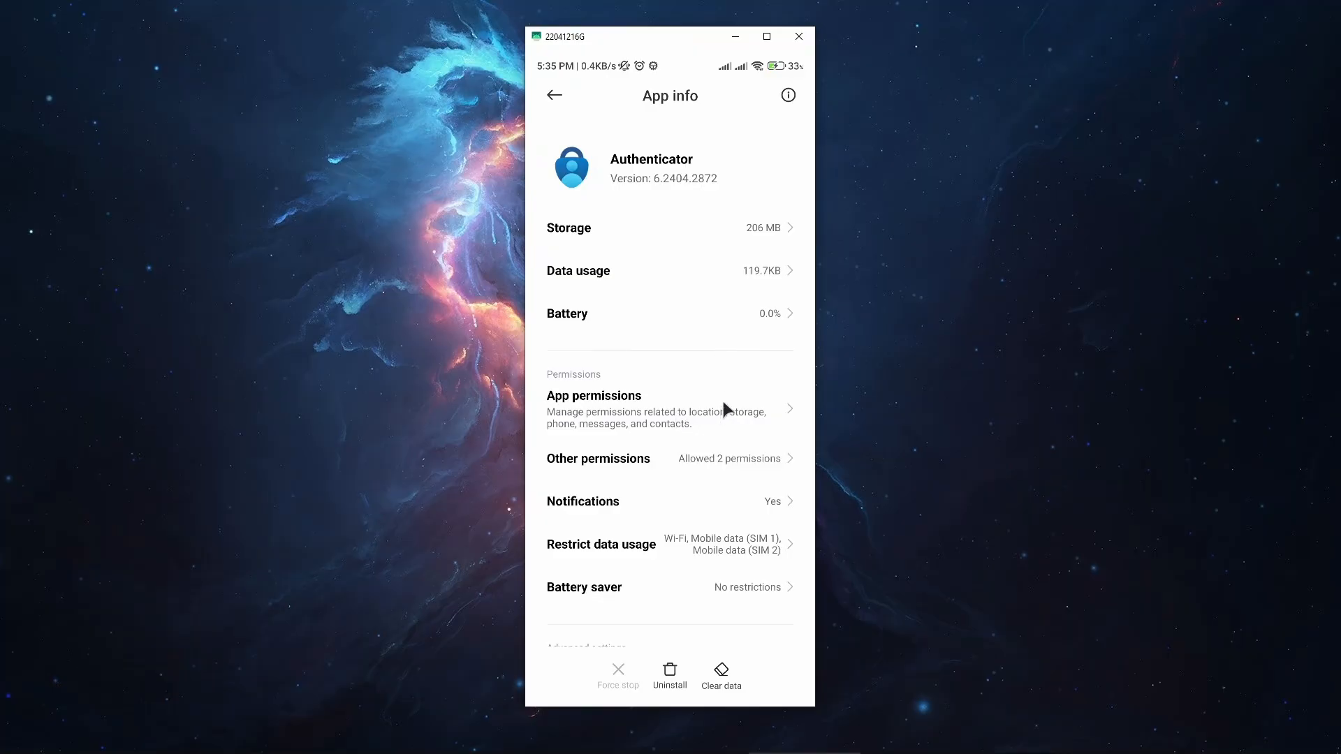
mouse_move(712, 416)
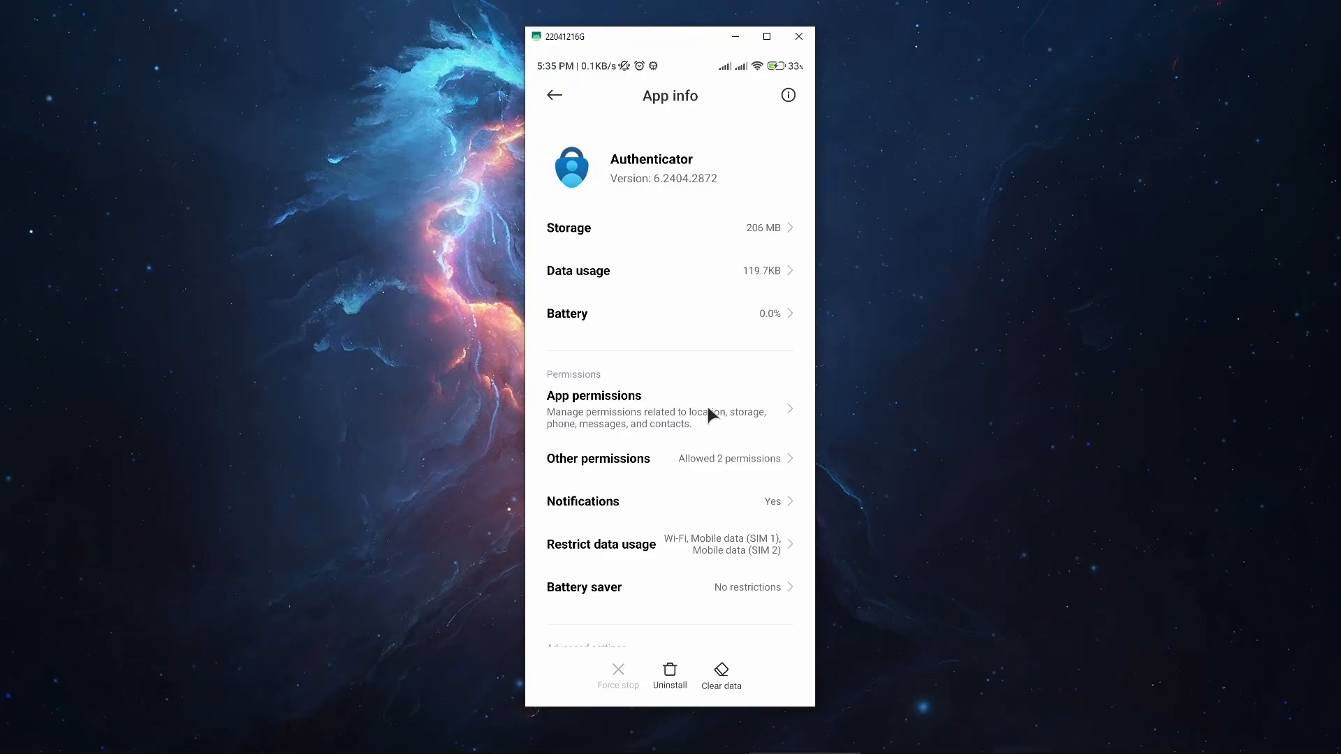
mouse_move(739, 682)
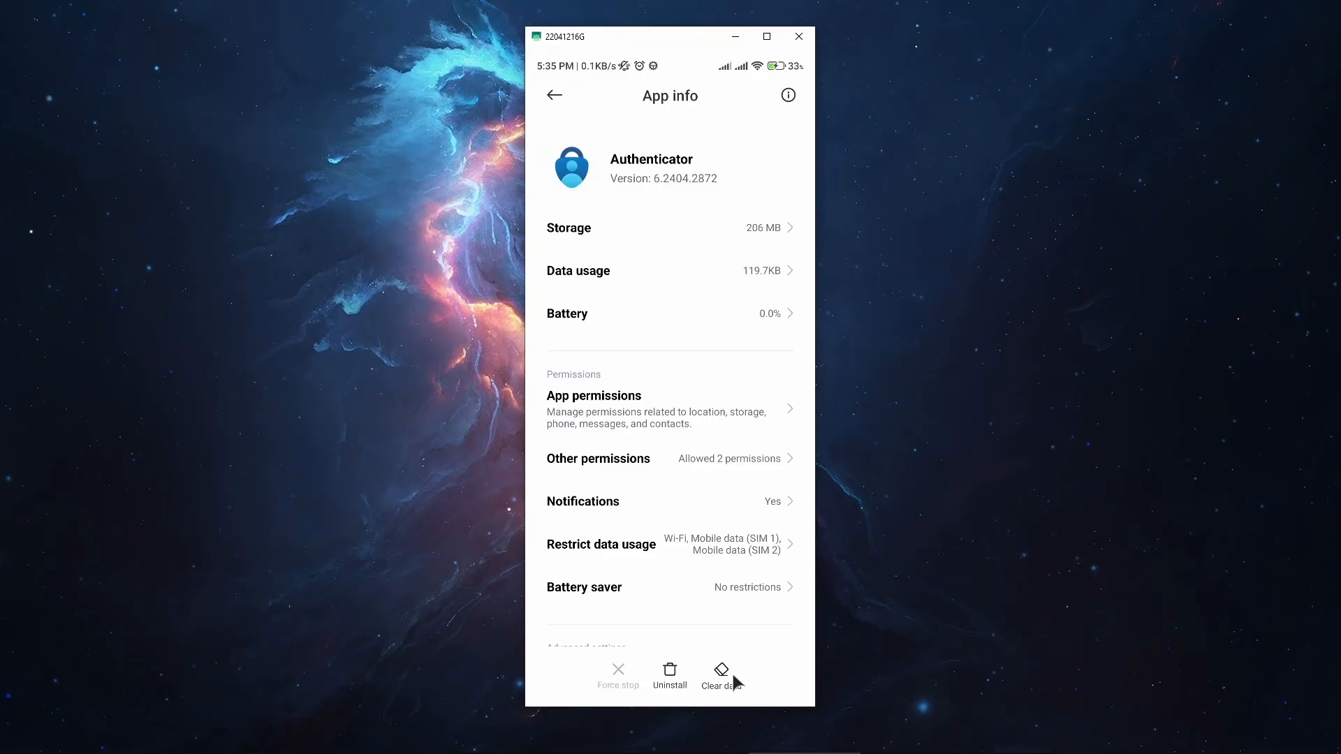
mouse_move(725, 678)
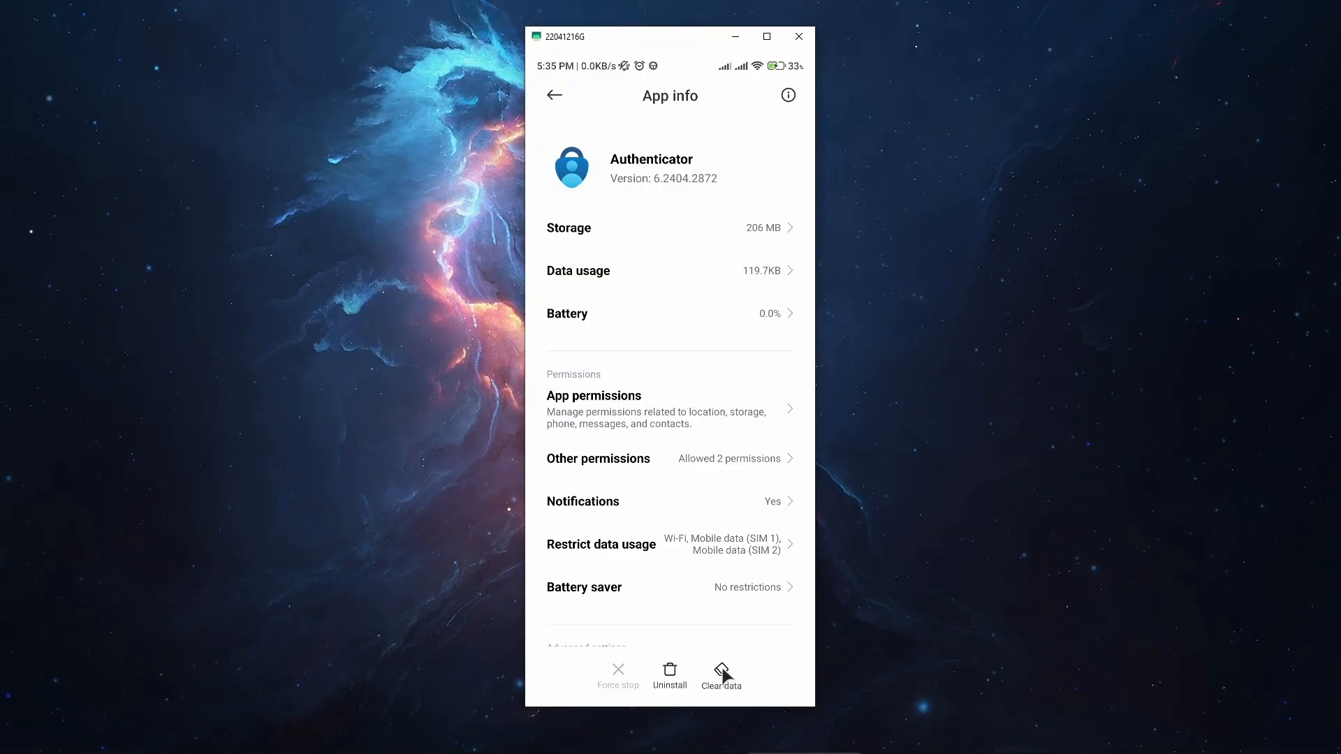
Step: Clear only Authenticator's cache via Clear data and confirm with OK
click(720, 672)
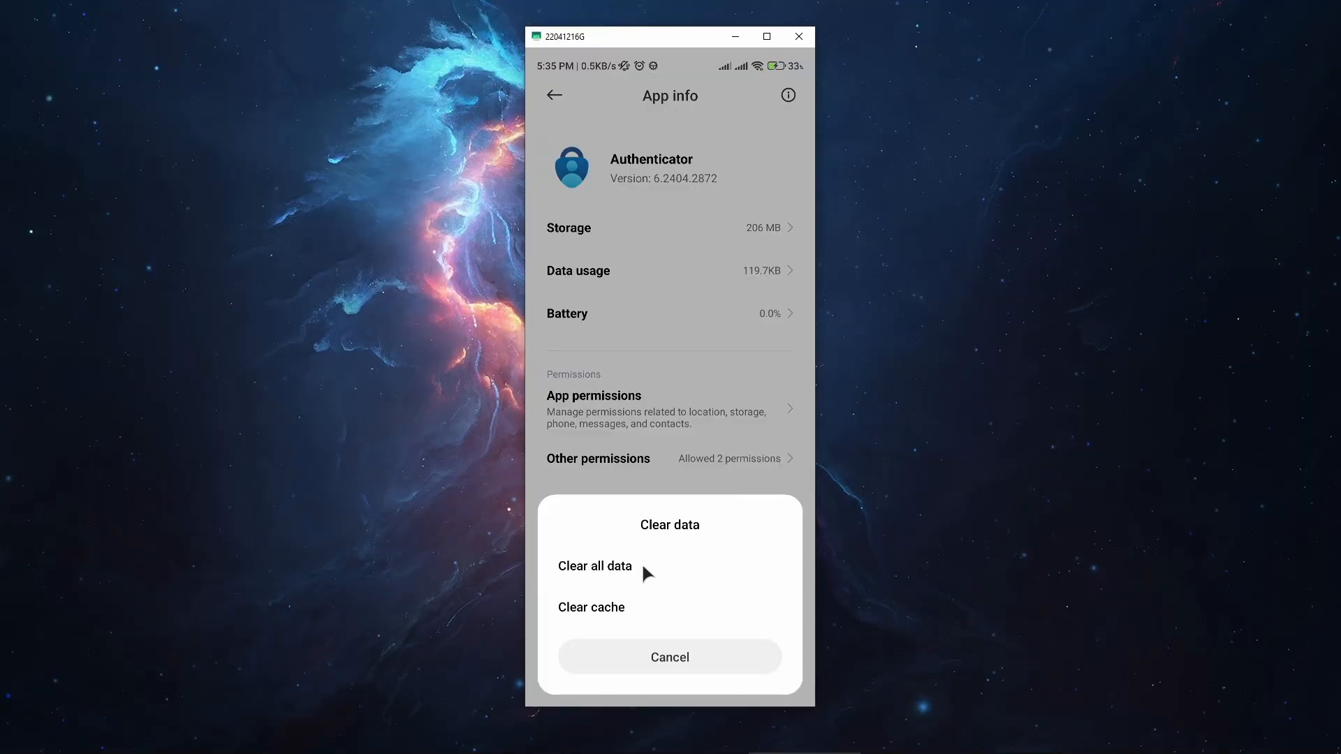
mouse_move(648, 565)
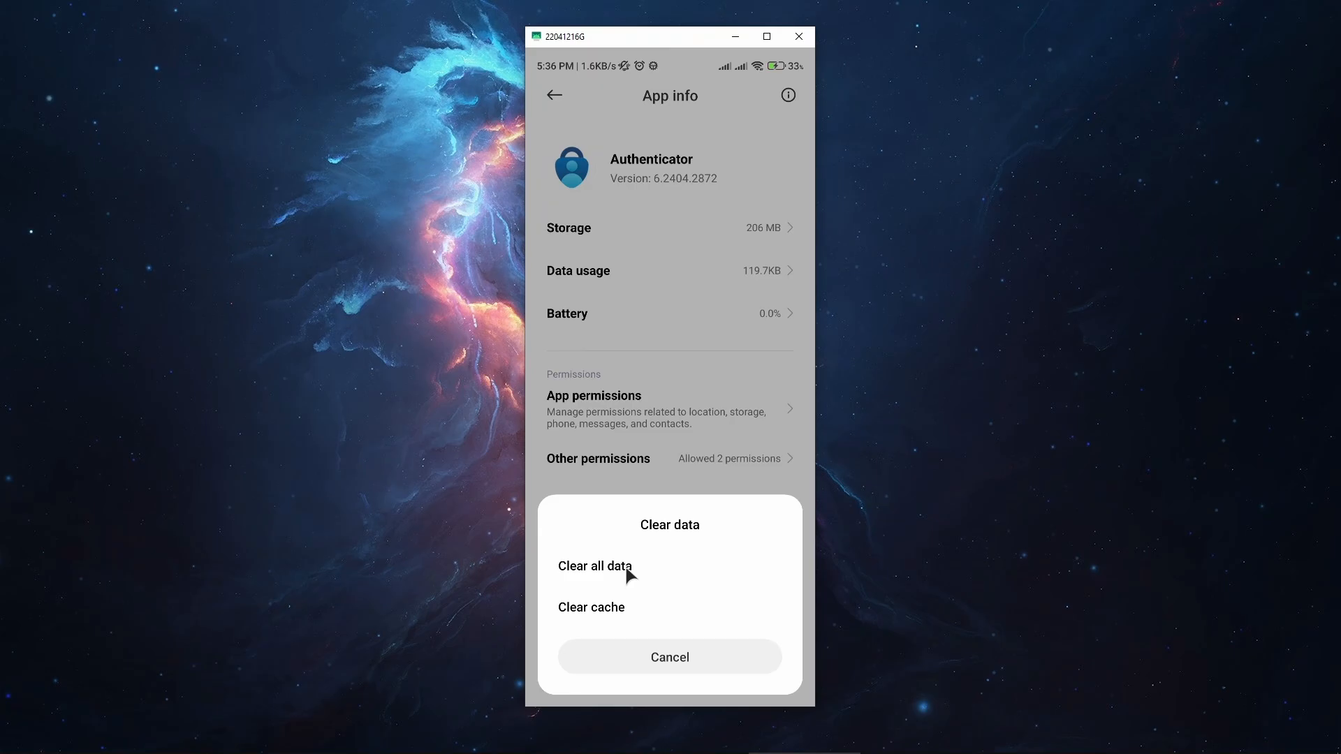
mouse_move(588, 612)
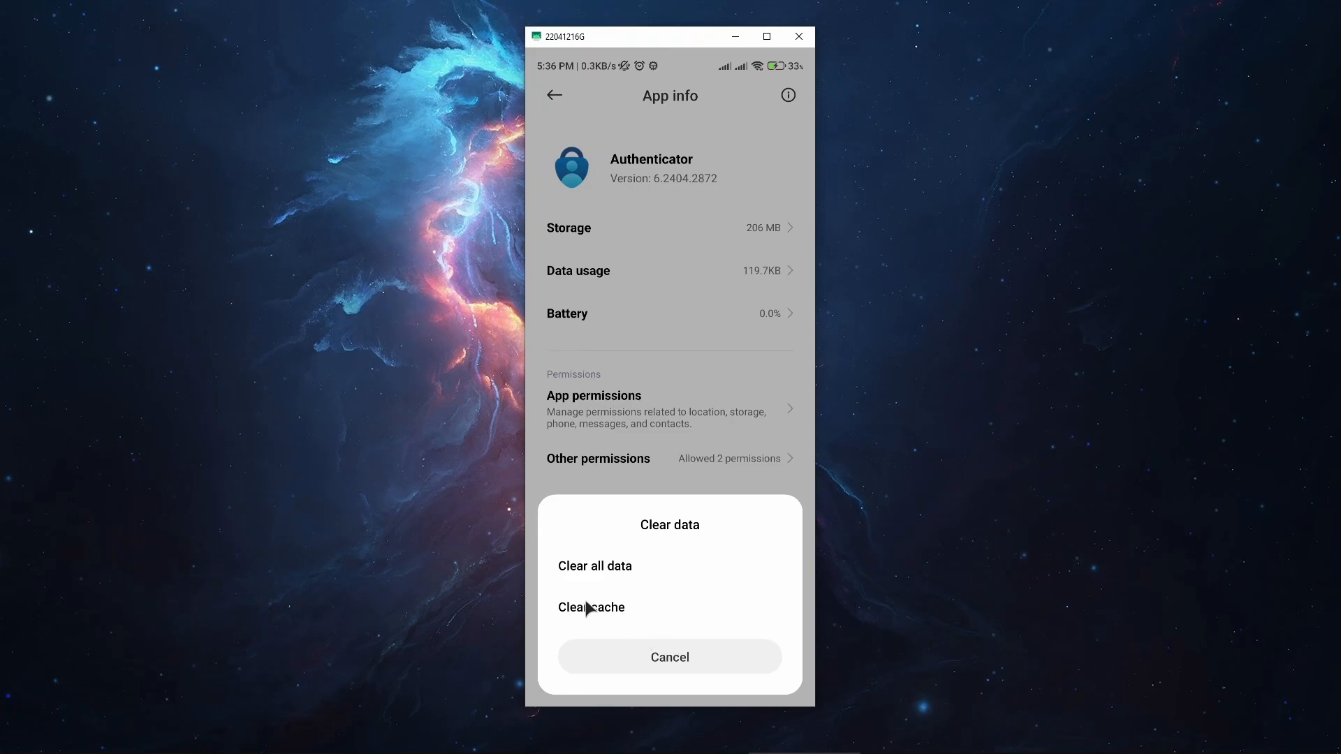
click(591, 606)
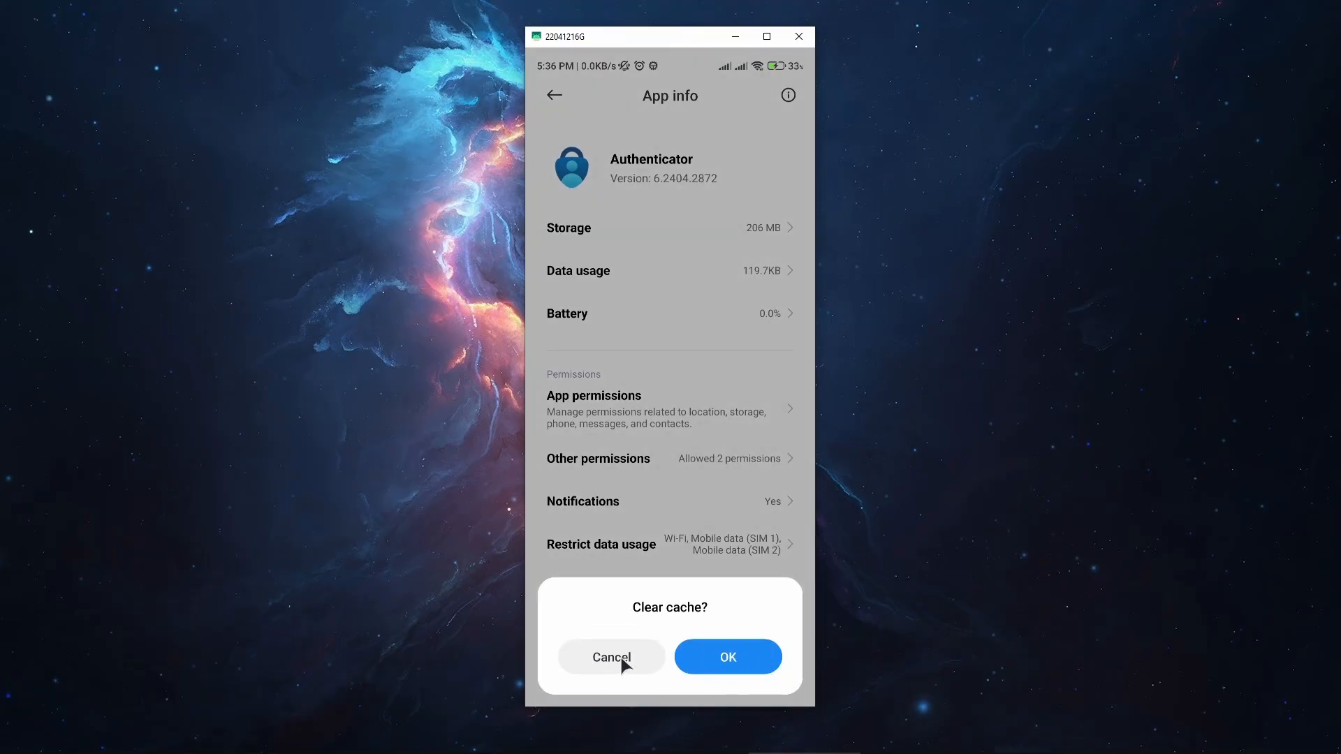
click(612, 656)
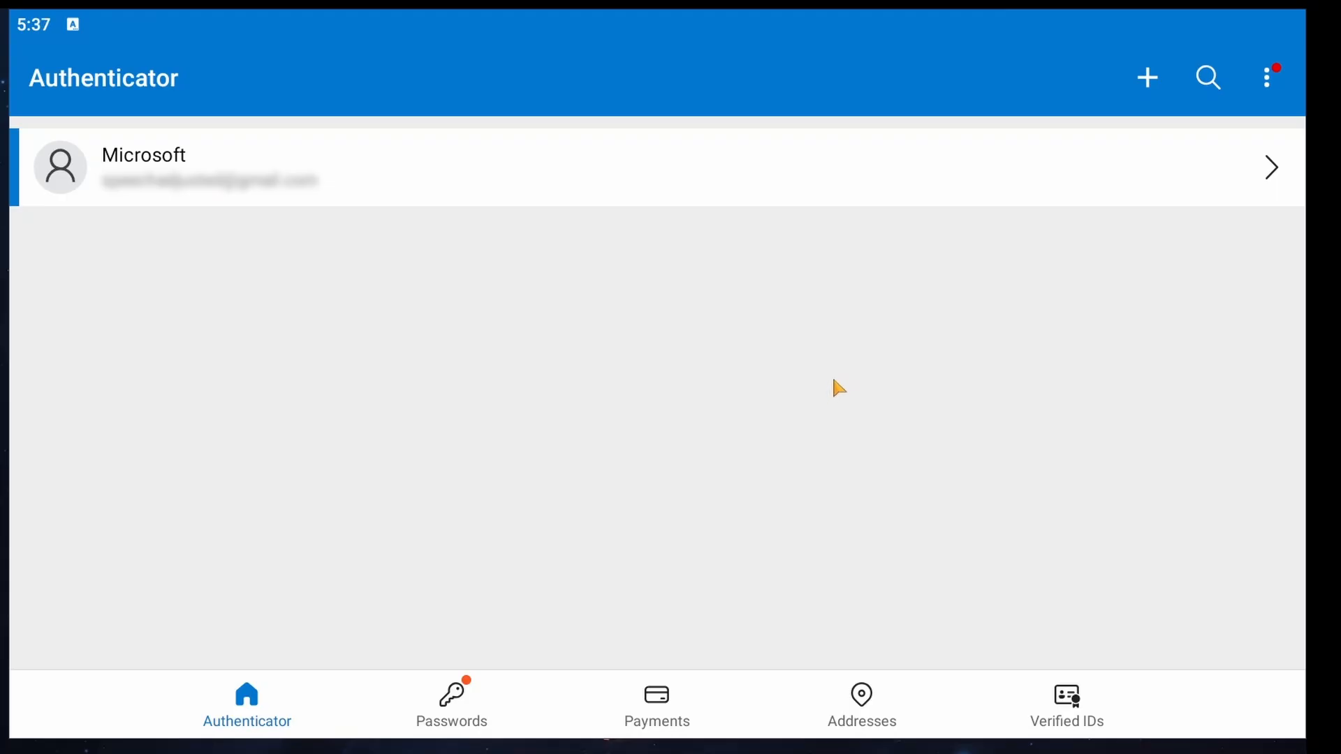
mouse_move(835, 393)
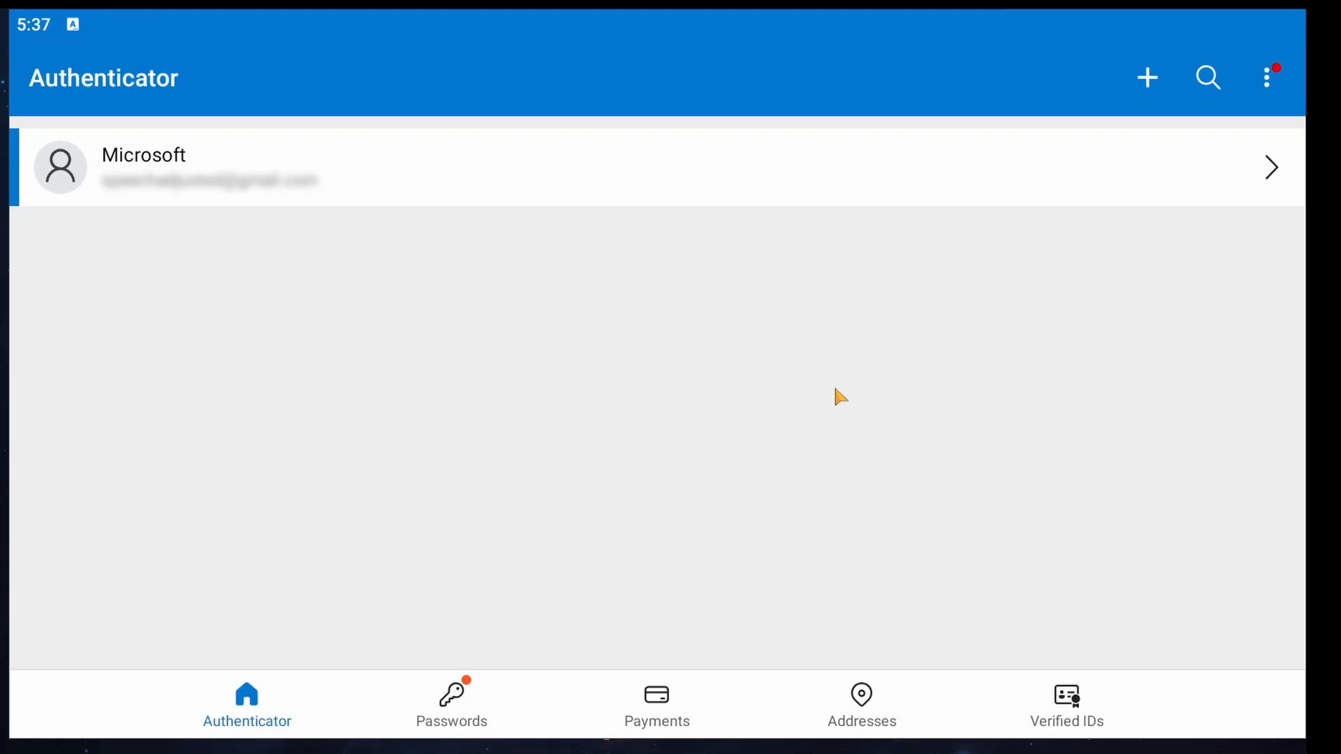
mouse_move(816, 410)
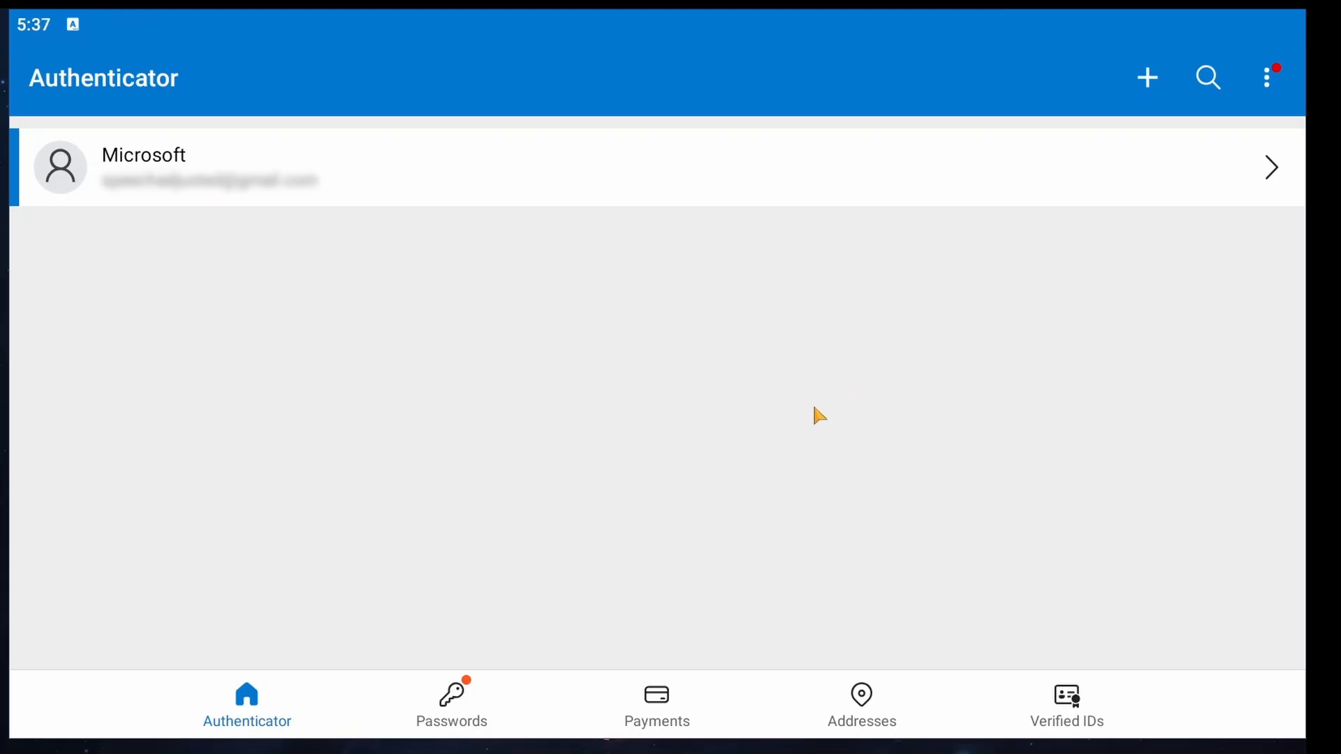
mouse_move(861, 399)
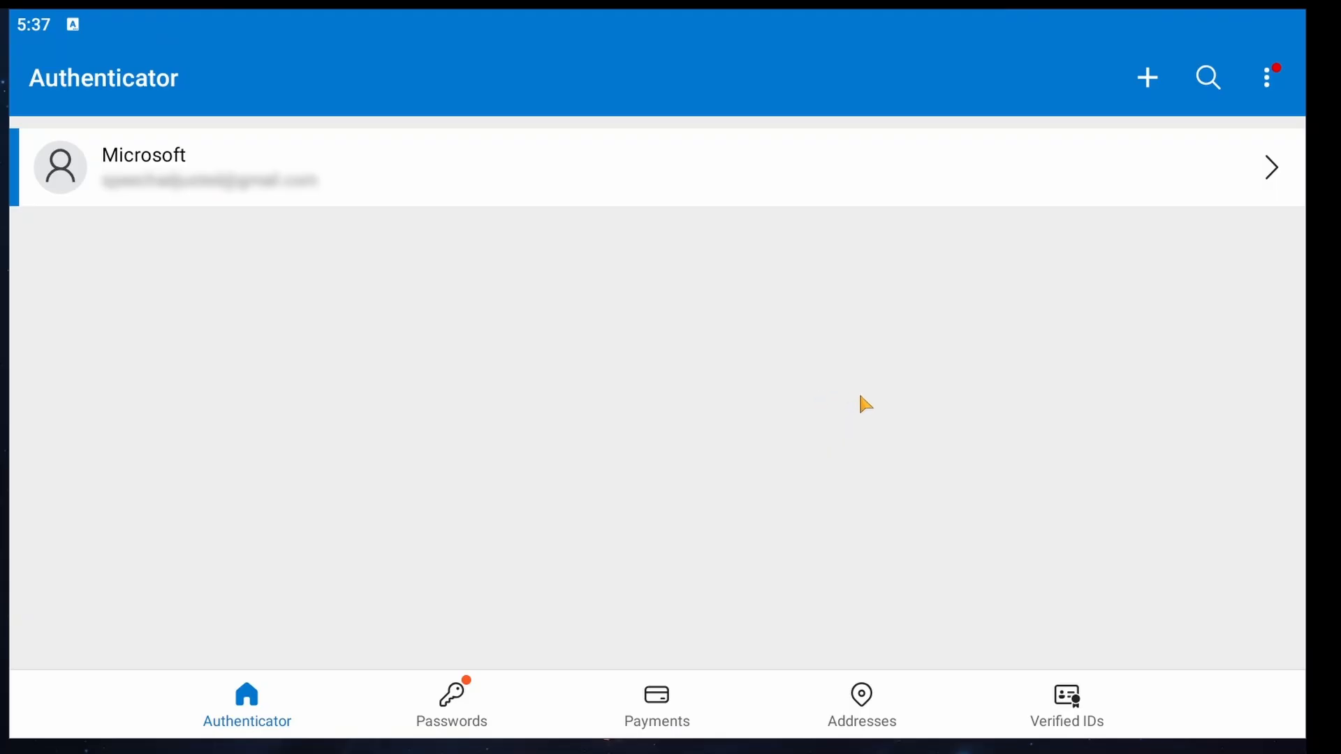
mouse_move(1123, 324)
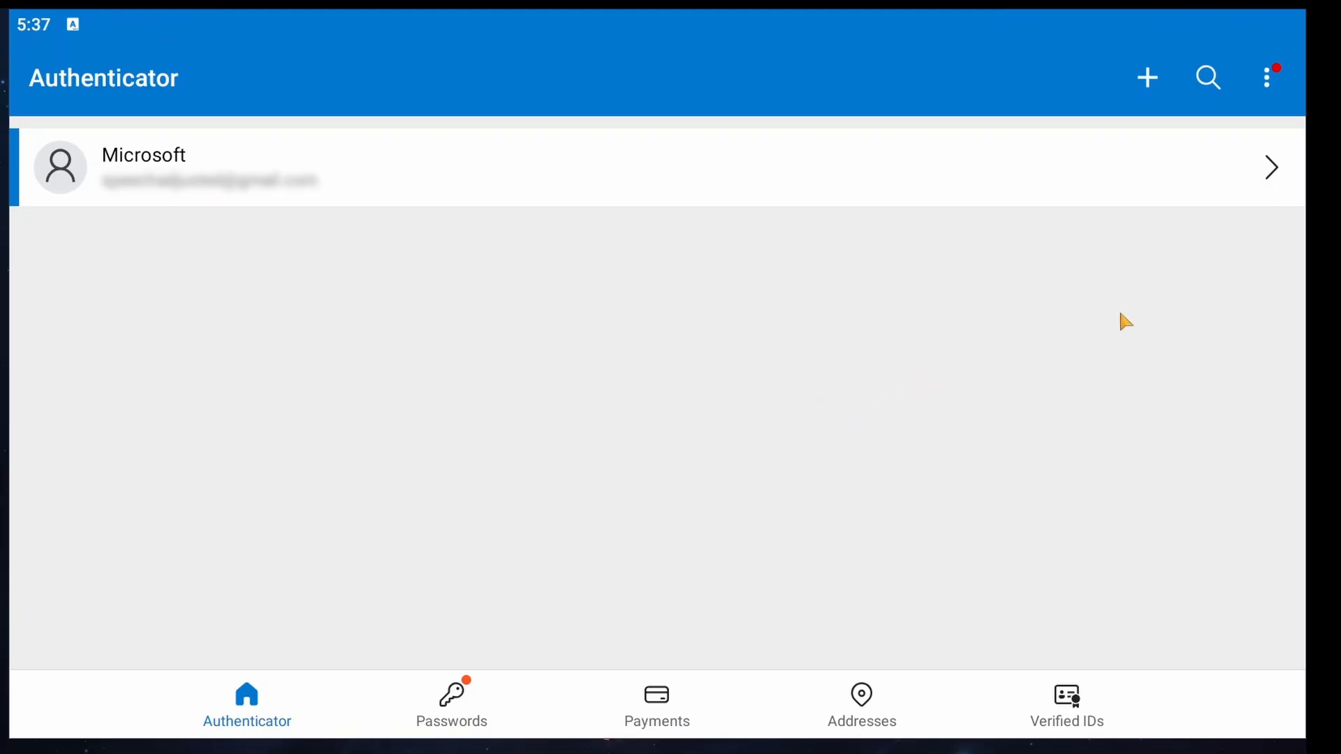
mouse_move(1268, 183)
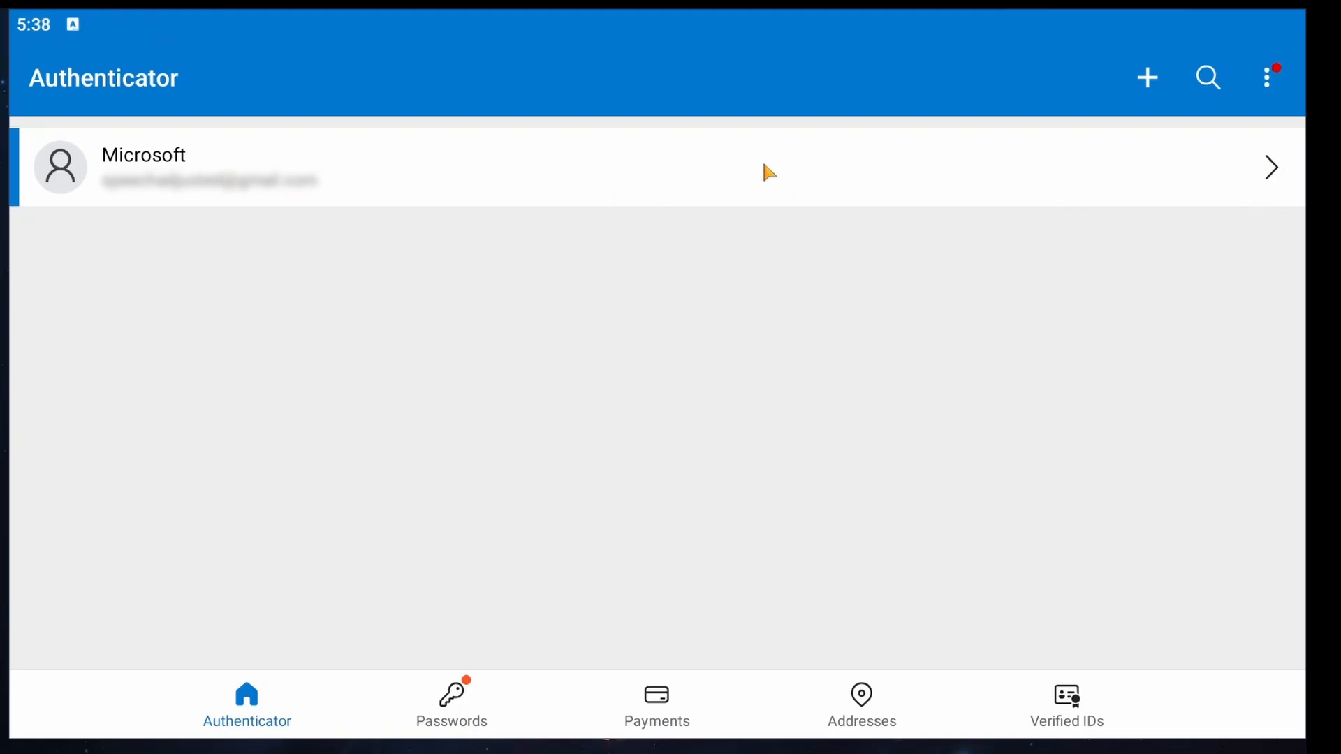
mouse_move(269, 201)
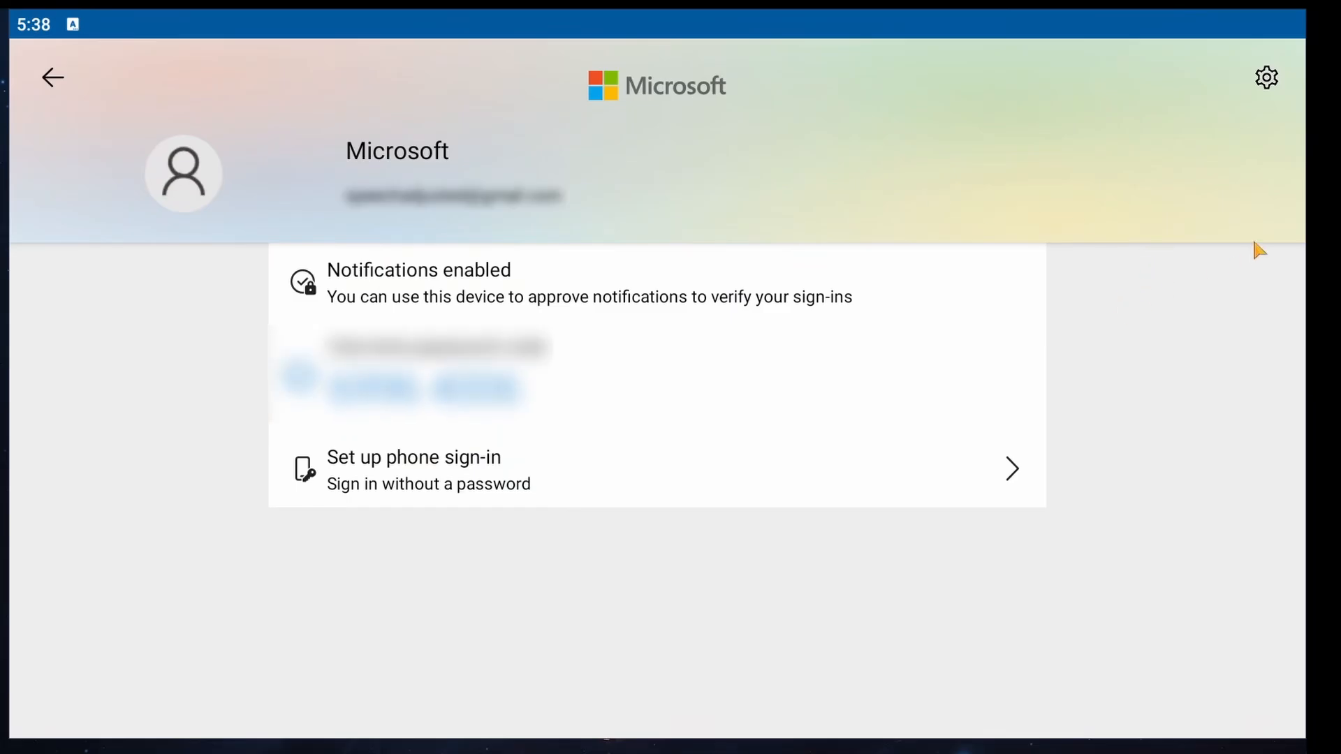
mouse_move(1282, 85)
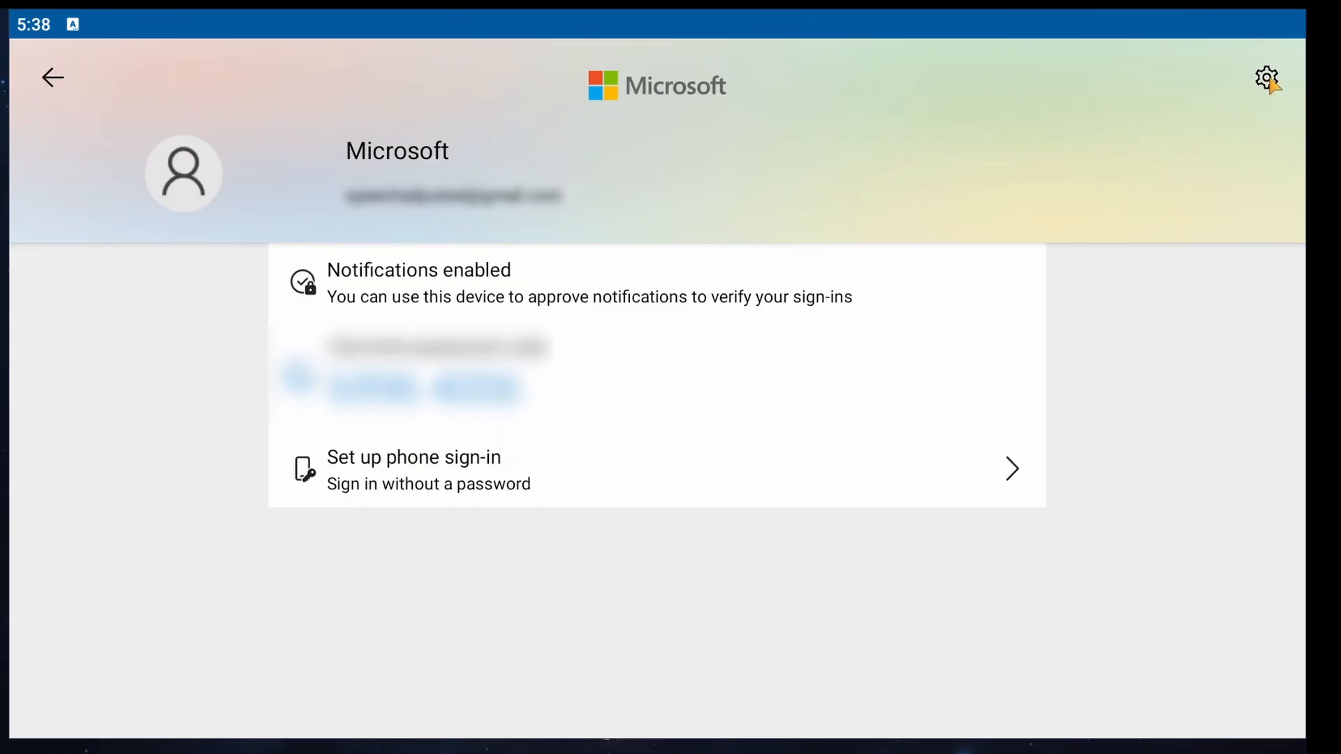
Step: Bring up the Microsoft account's Account settings page offering Remove account
click(1265, 74)
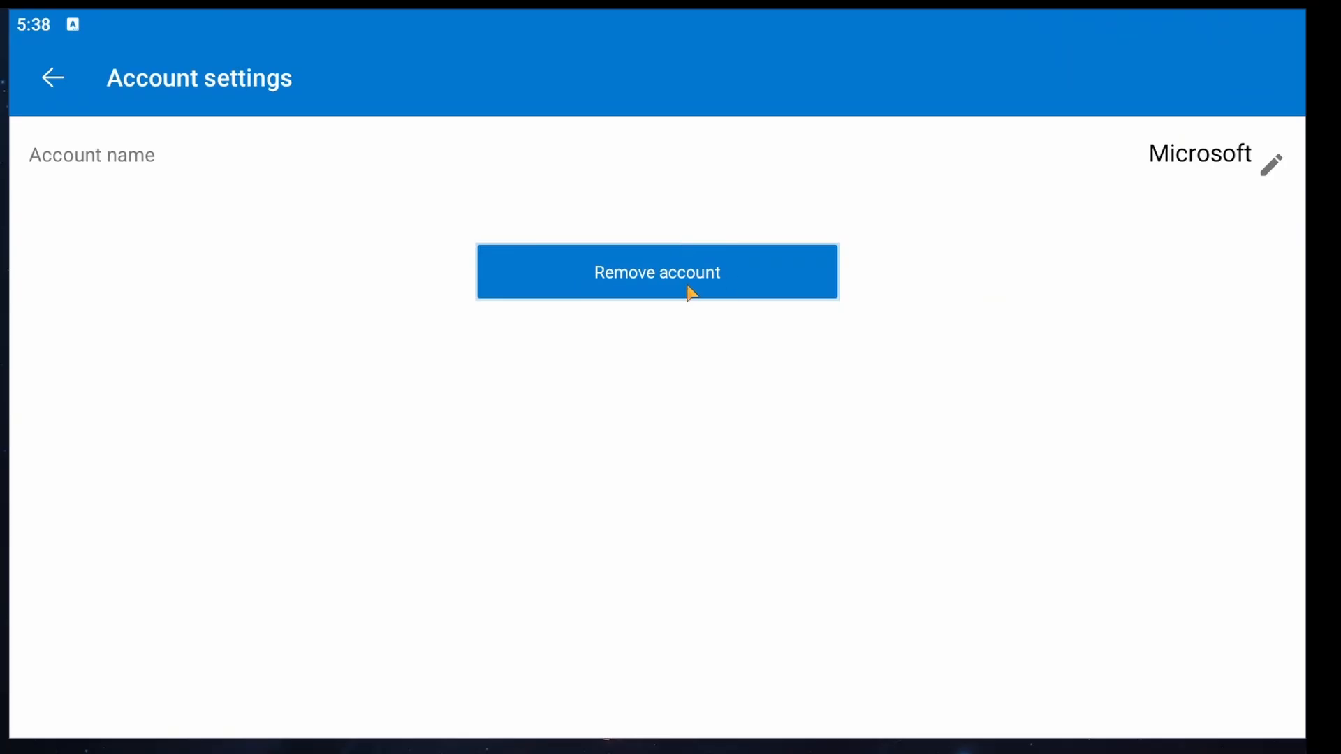
mouse_move(739, 302)
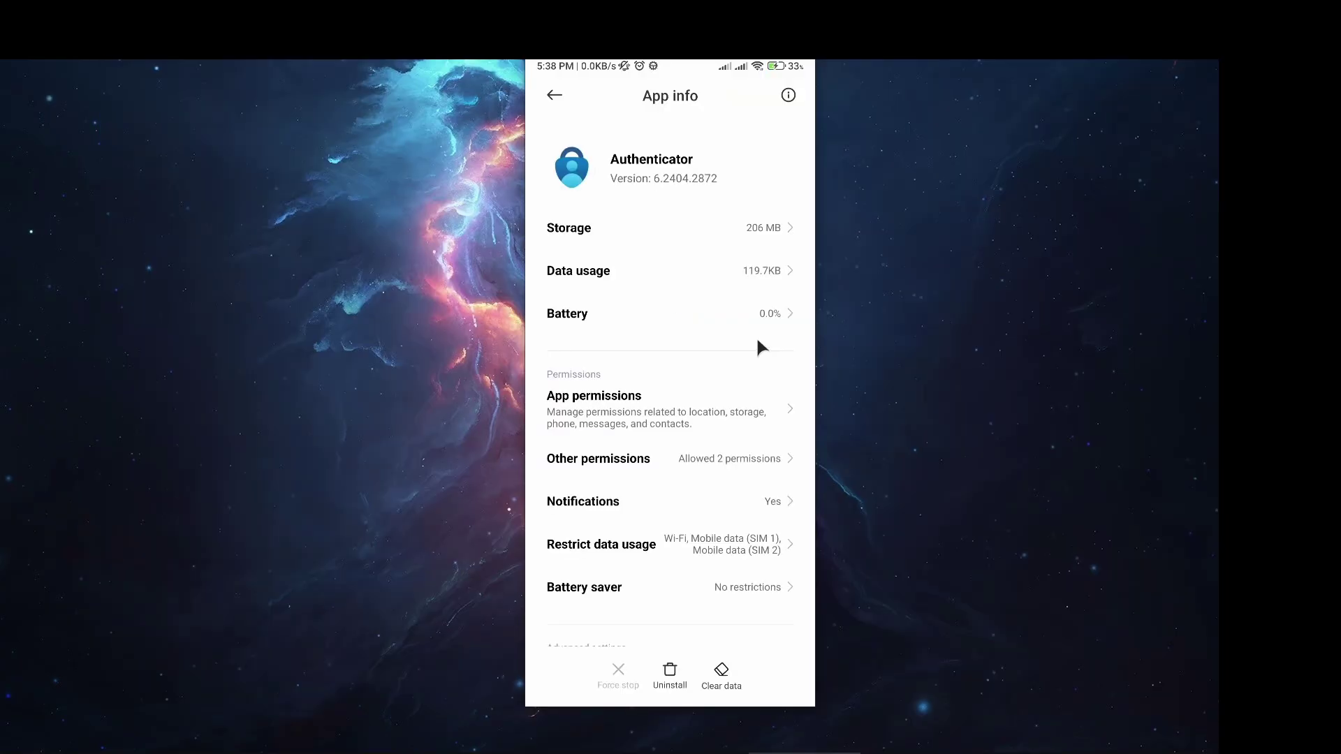
mouse_move(779, 315)
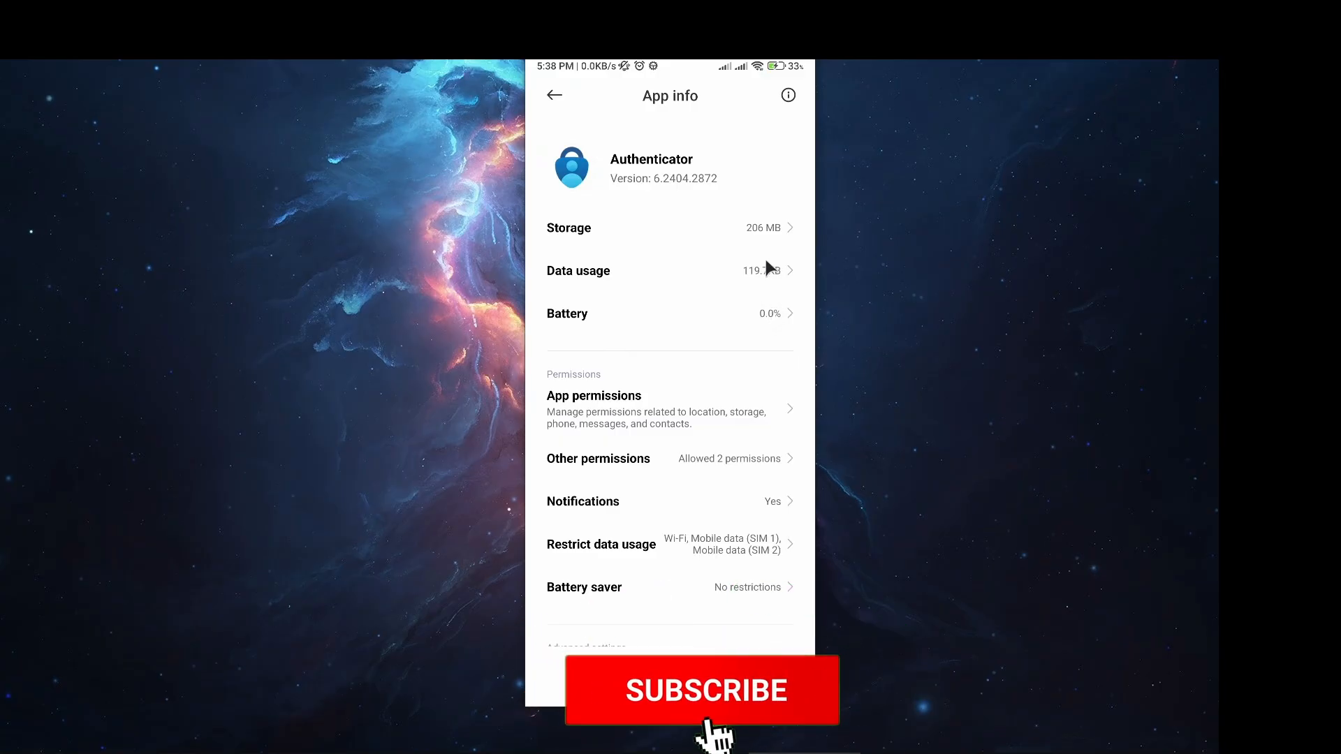
click(705, 691)
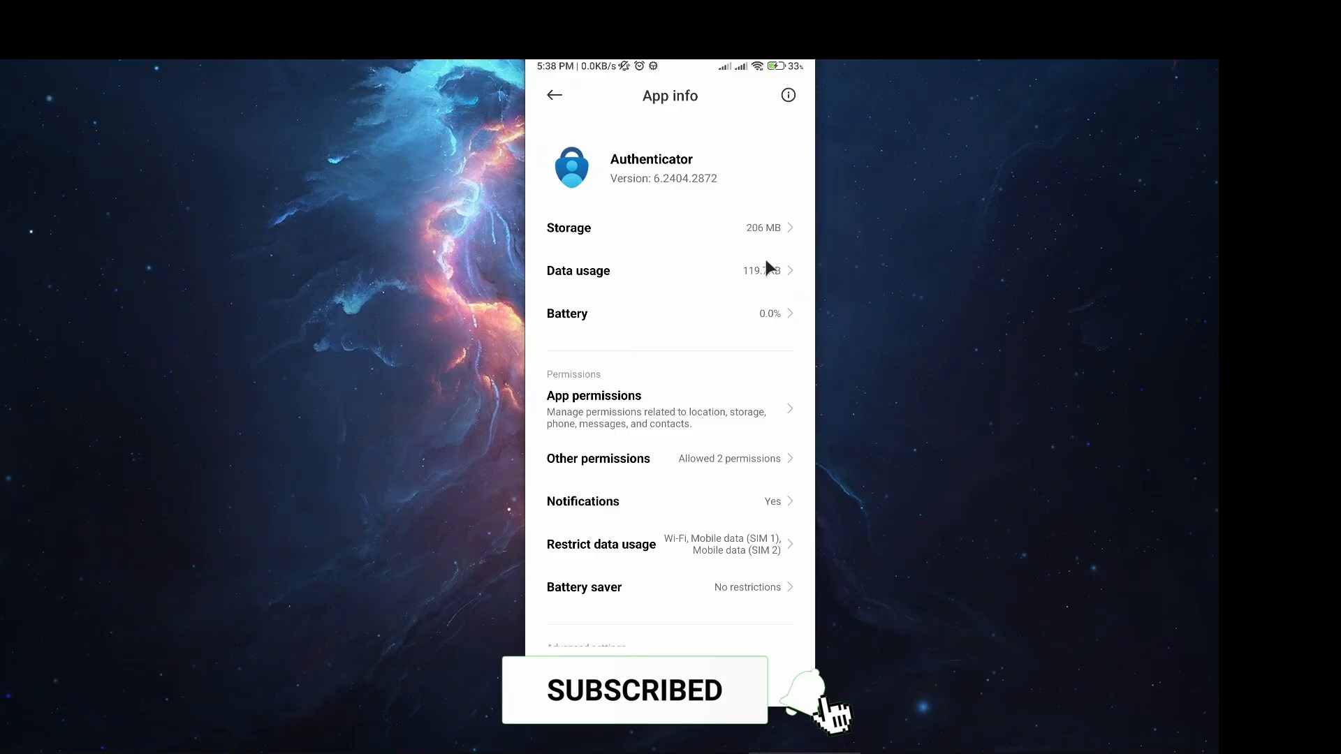
click(834, 706)
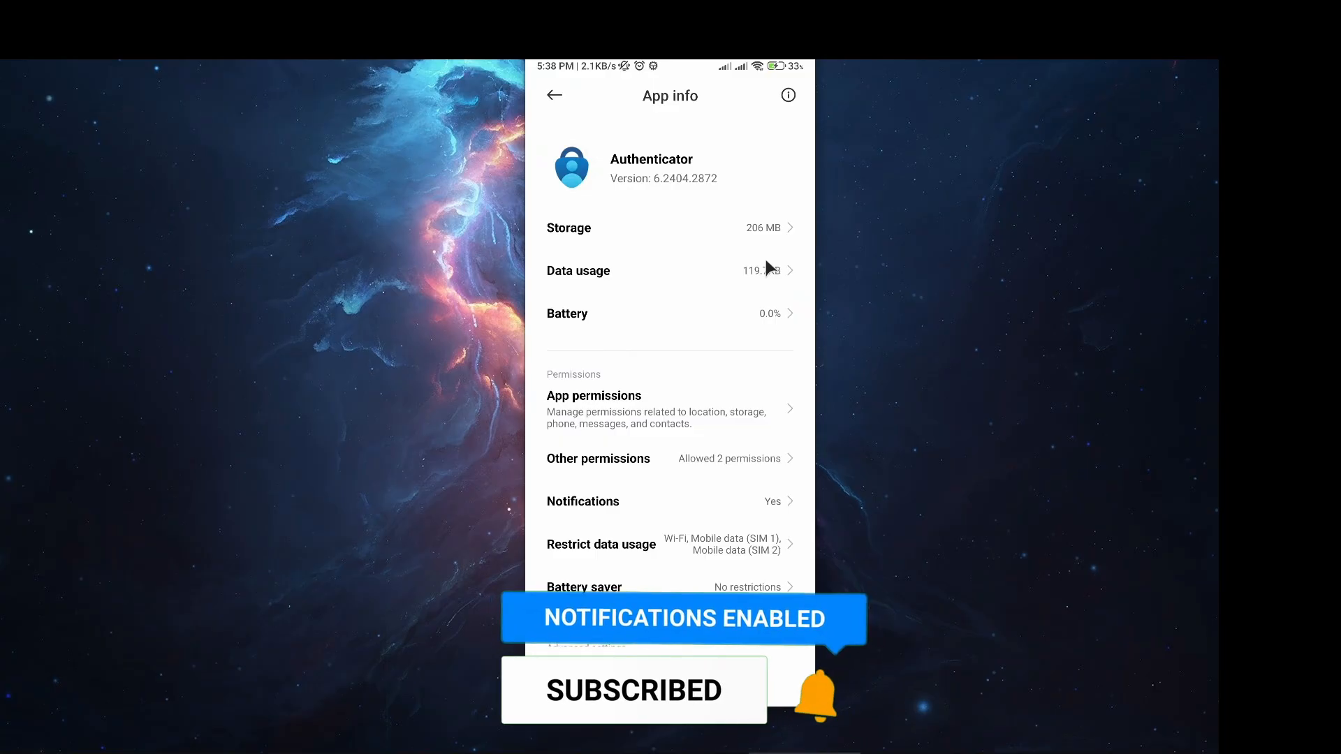